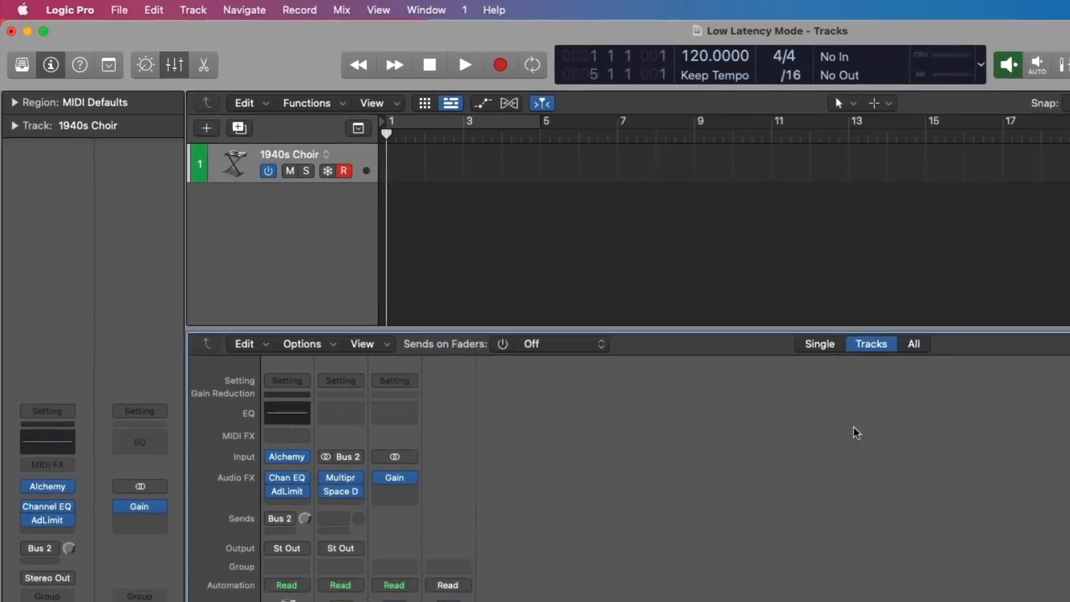
Step: Open Audio Devices preferences and review the I/O buffer sizes, keeping 1024 samples
click(69, 9)
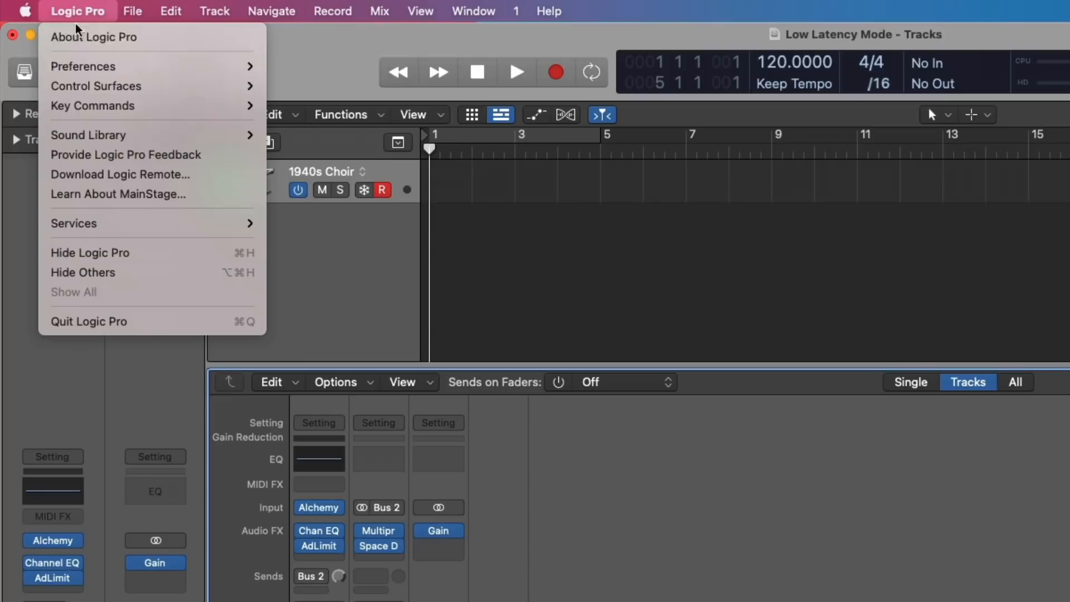
click(82, 66)
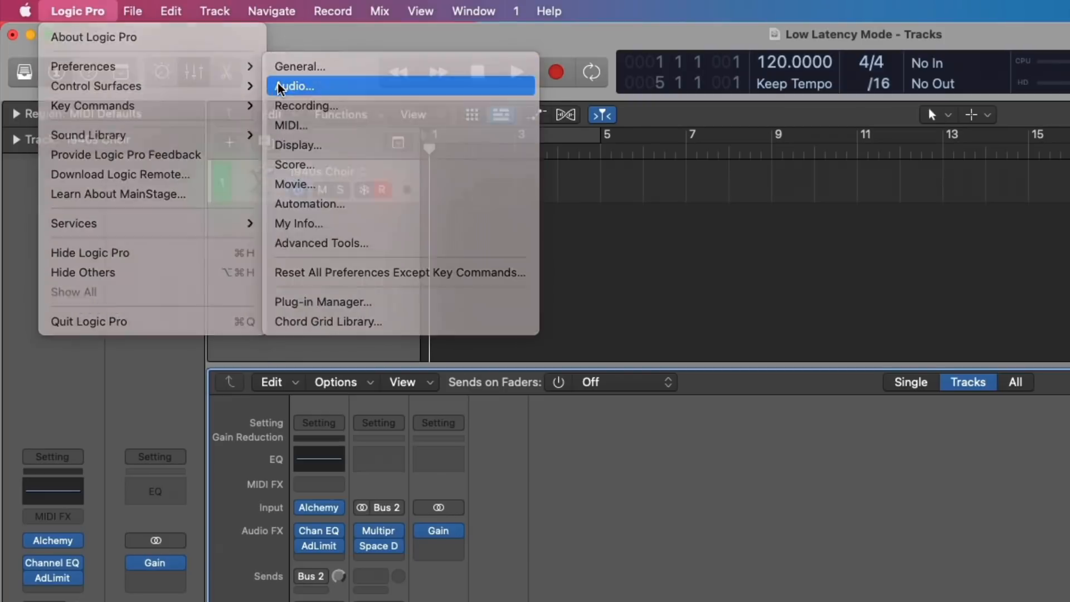
click(296, 86)
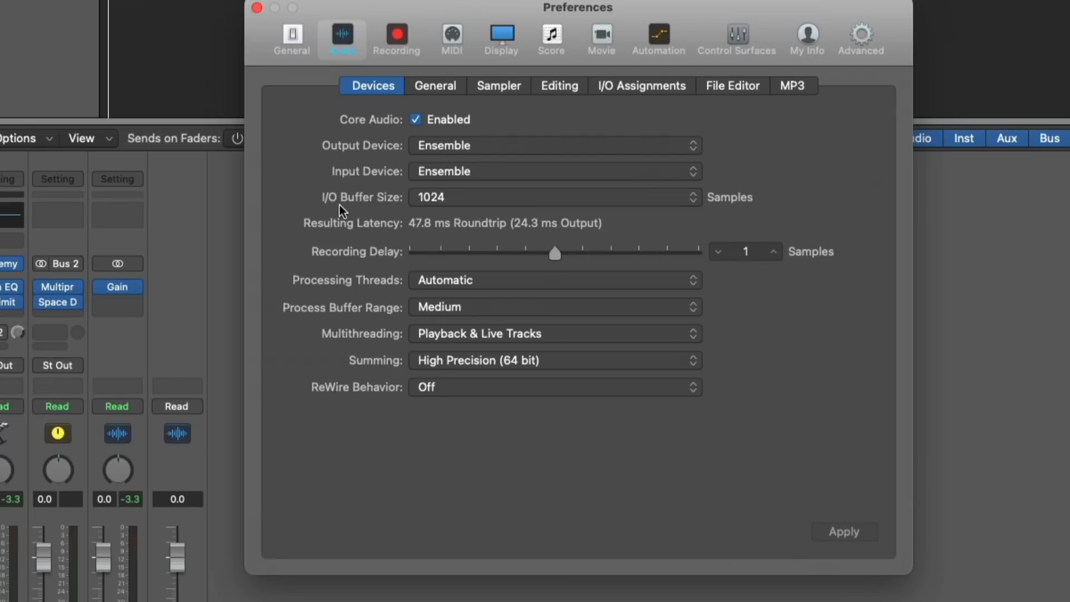
click(553, 197)
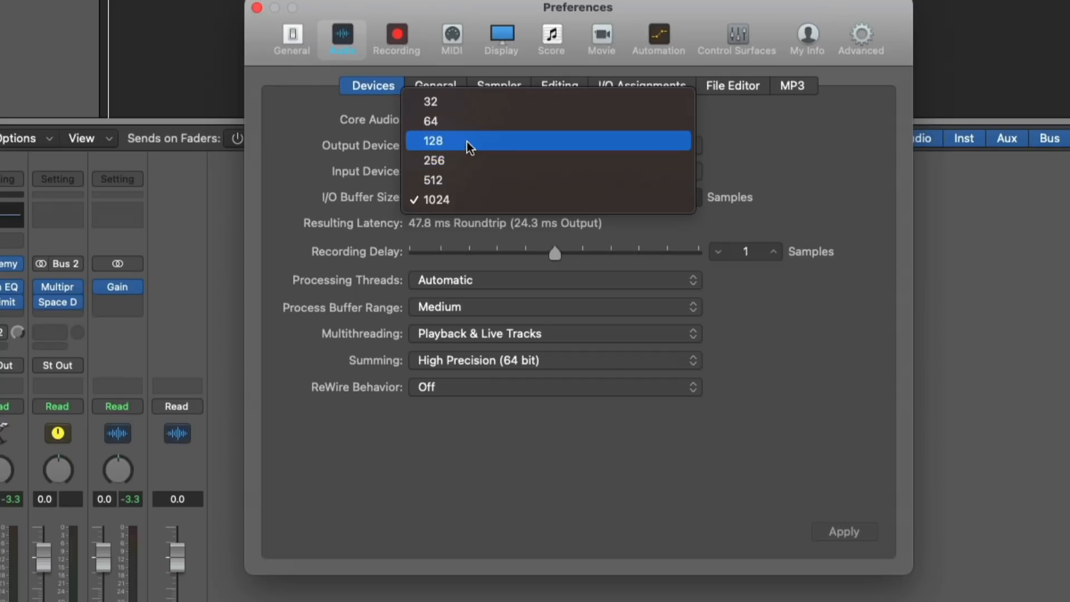
mouse_move(469, 121)
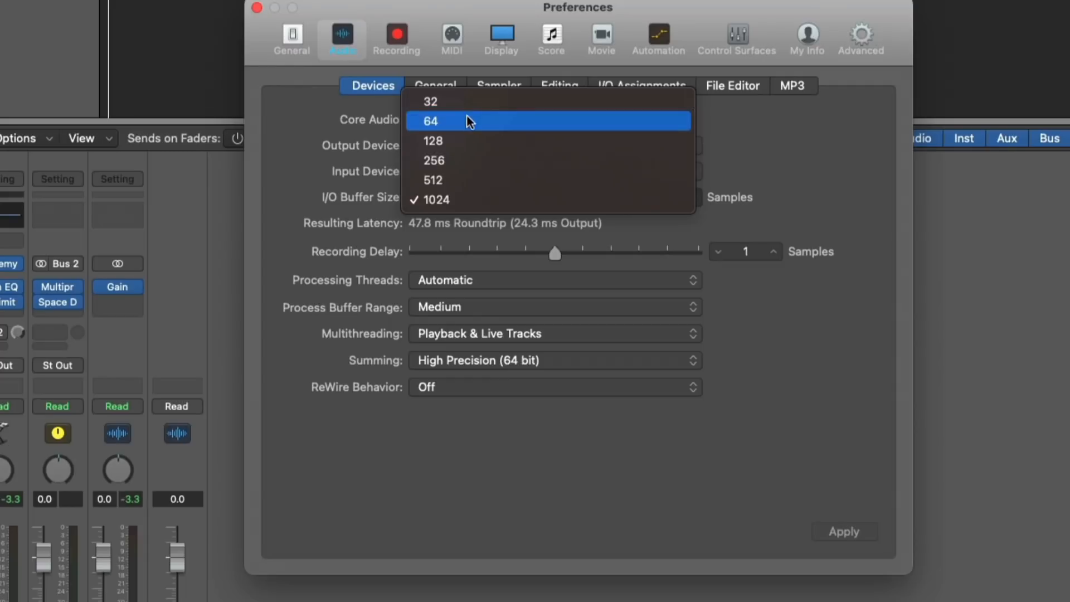
mouse_move(468, 140)
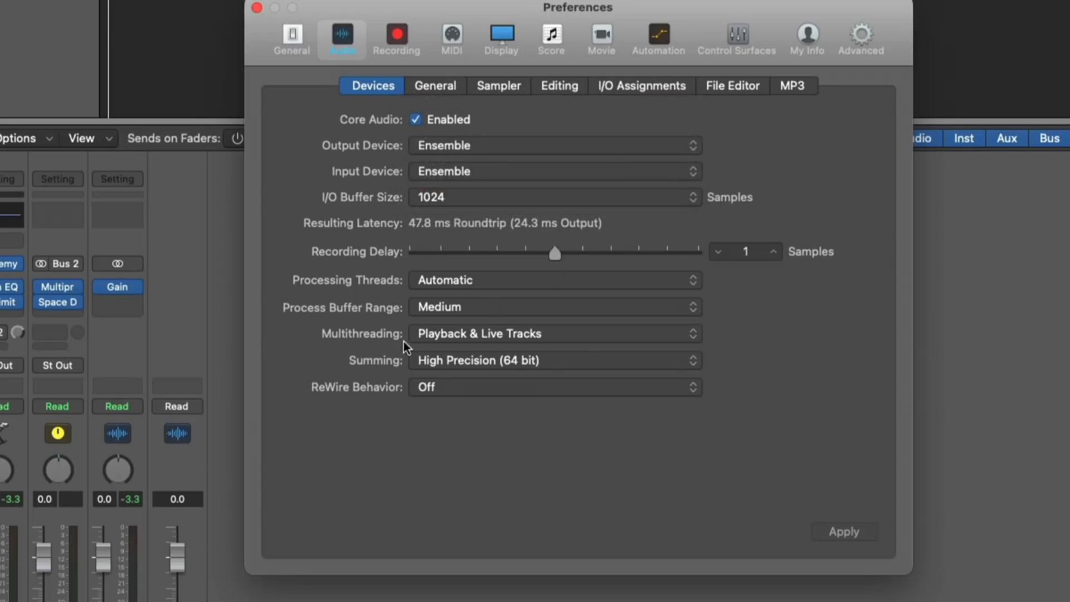
Step: Open the Multithreading pop-up to choose Playback Tracks over Playback & Live Tracks
click(553, 334)
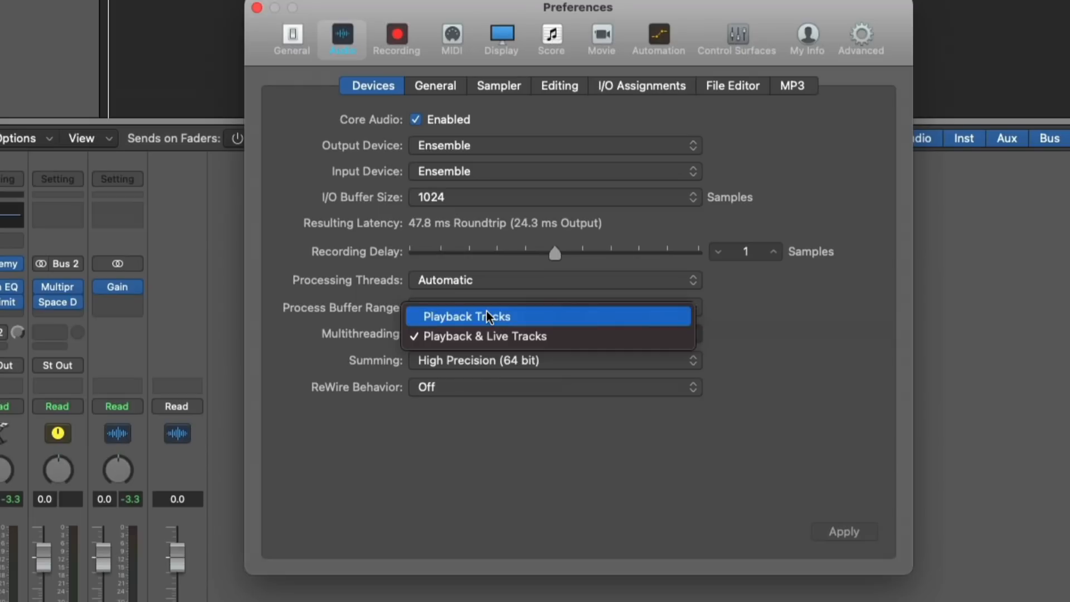
mouse_move(498, 336)
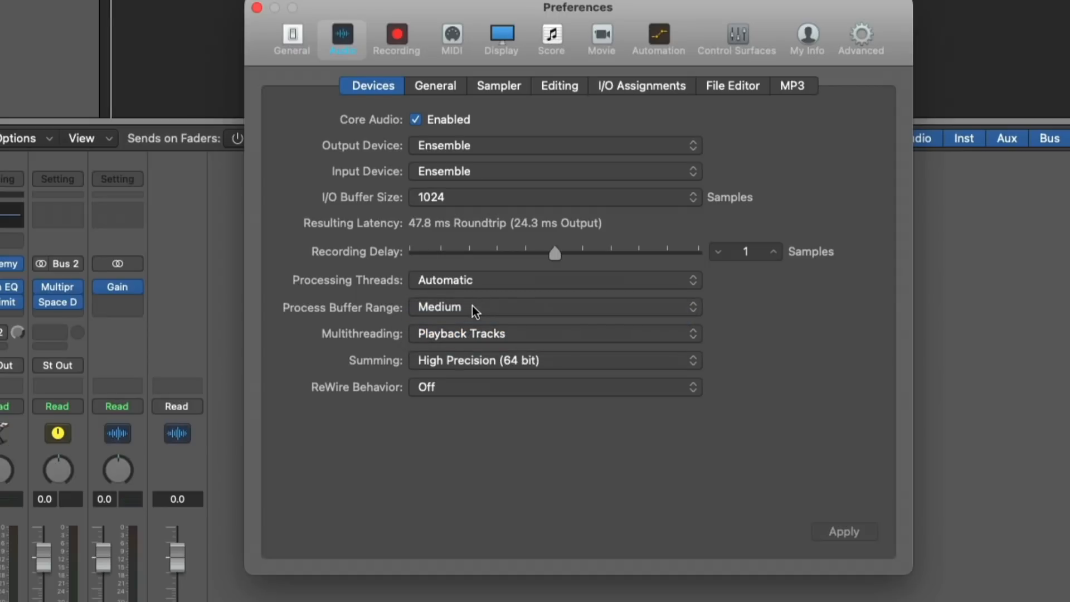
mouse_move(456, 290)
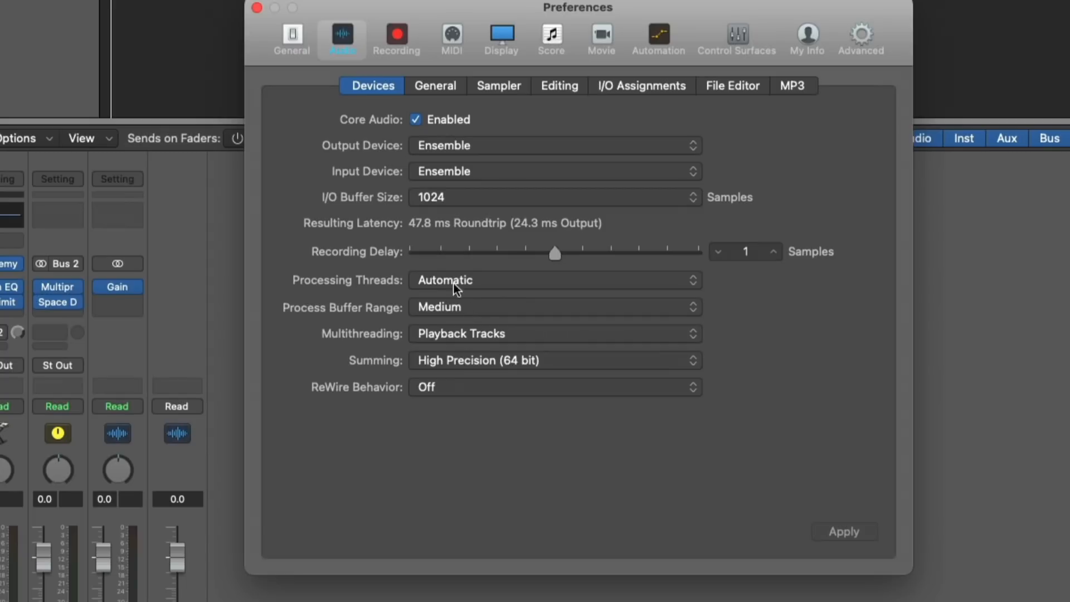
Step: Close Audio Preferences and bring up the 1940s Choir Adaptive Limiter window
click(257, 7)
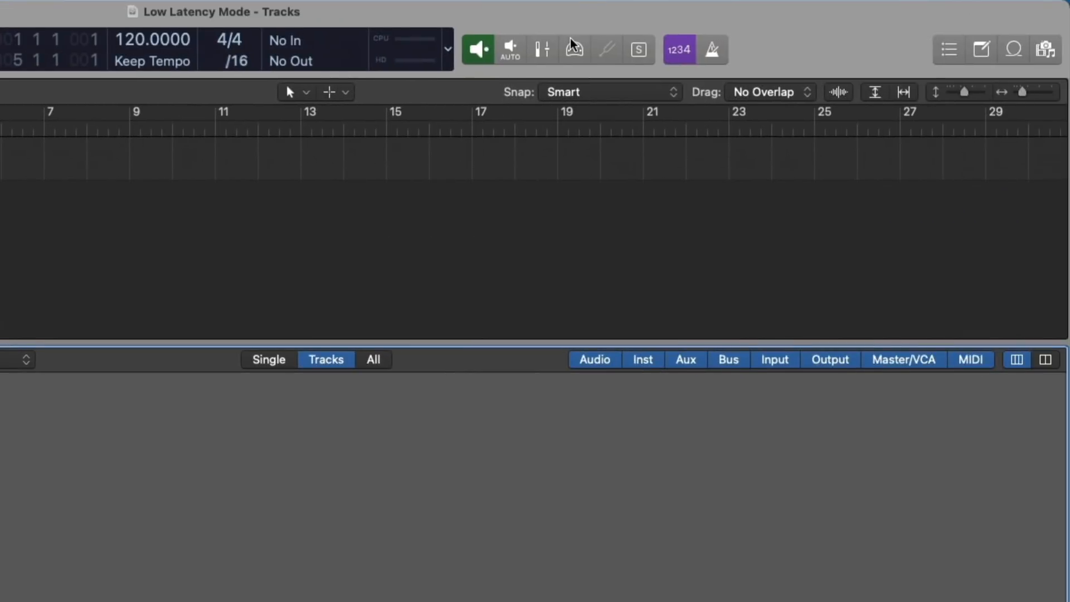
click(574, 49)
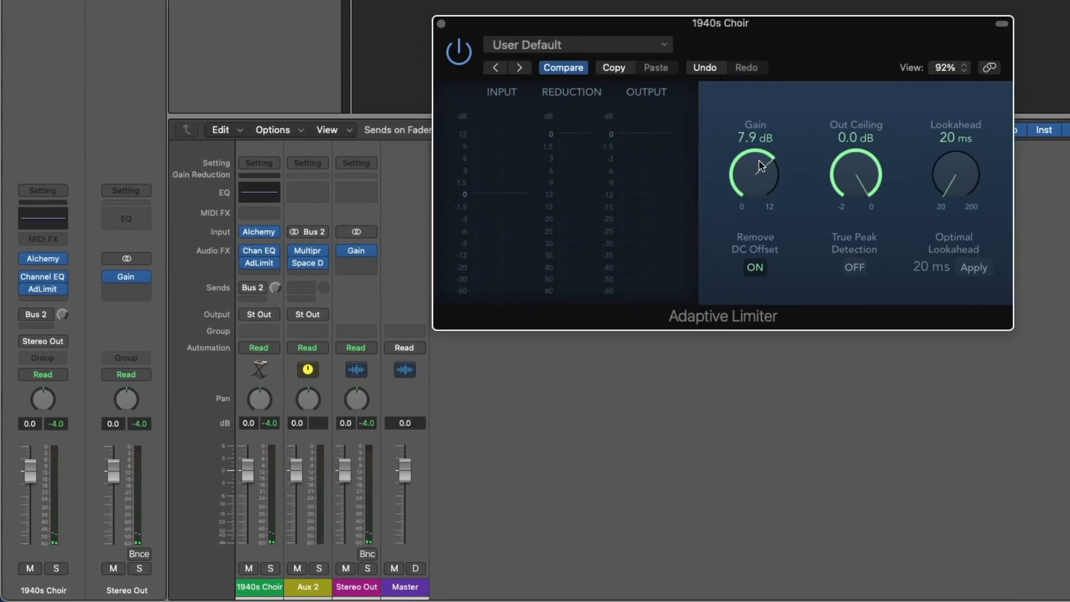
Step: Drag the choir limiter's Gain knob to 10.0 dB and Lookahead to 200 ms
drag(754, 174, 763, 164)
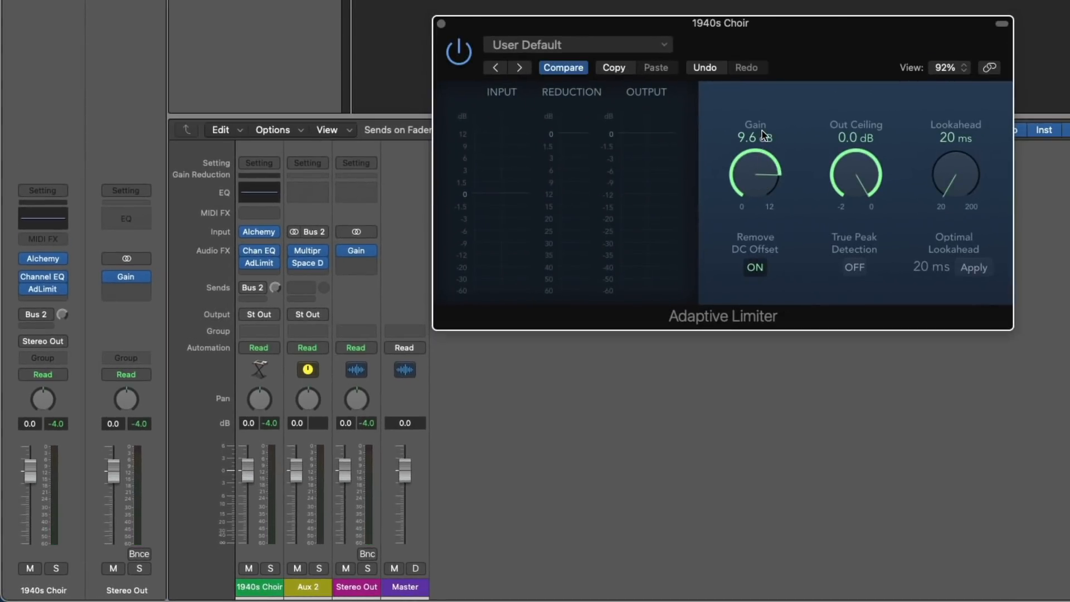
drag(755, 177, 759, 171)
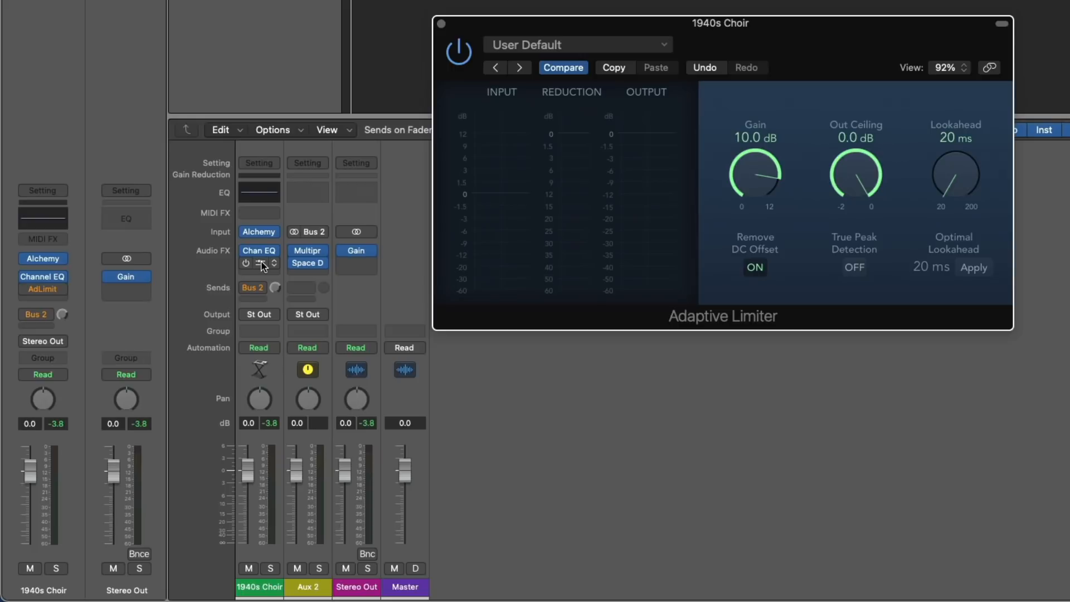
mouse_move(259, 265)
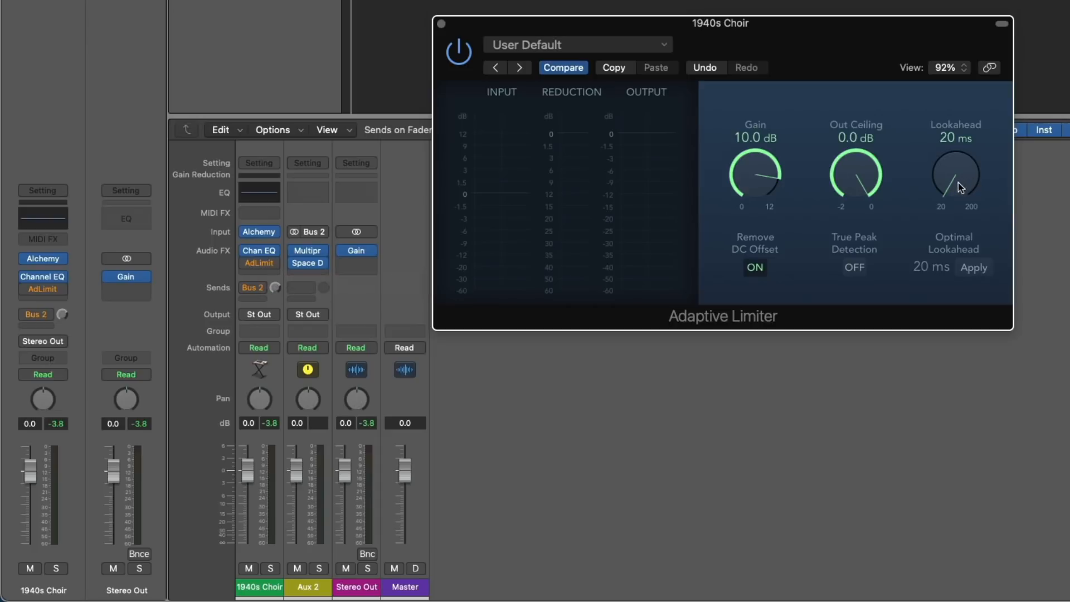
drag(955, 173, 955, 184)
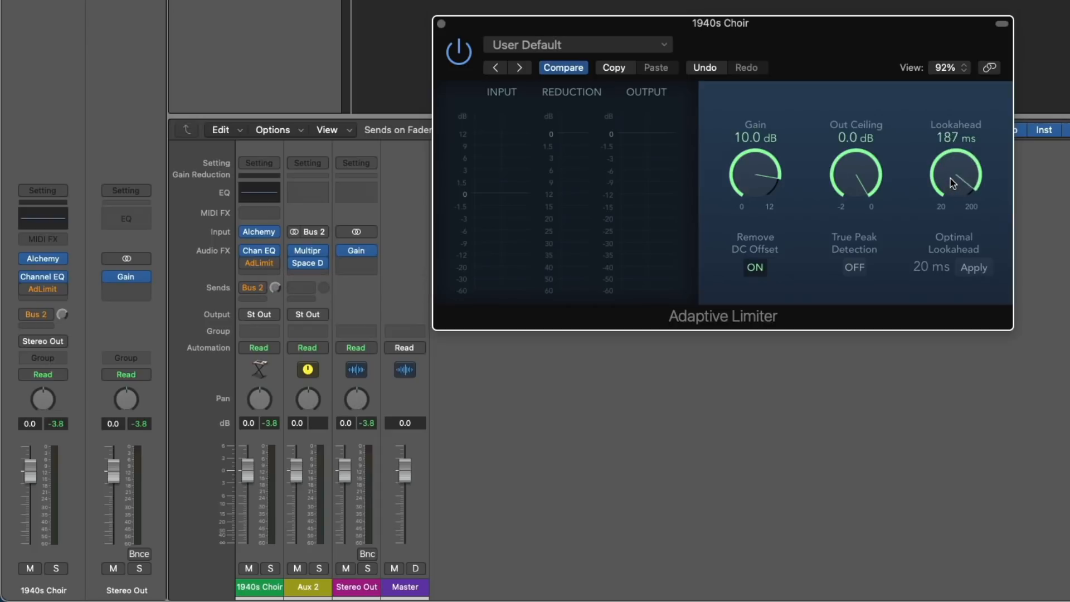
drag(955, 173, 962, 167)
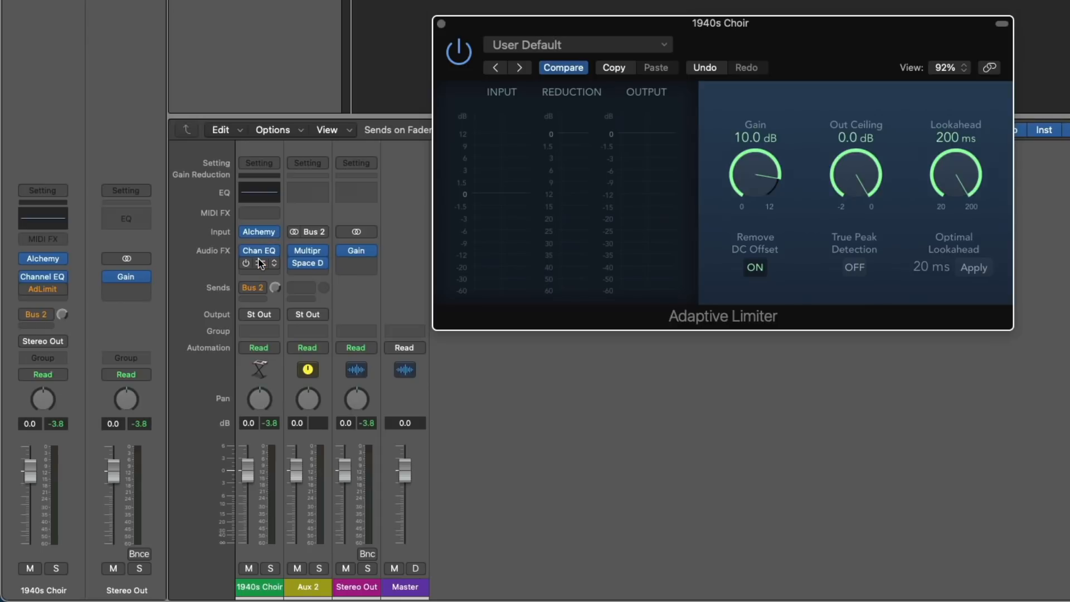
mouse_move(258, 264)
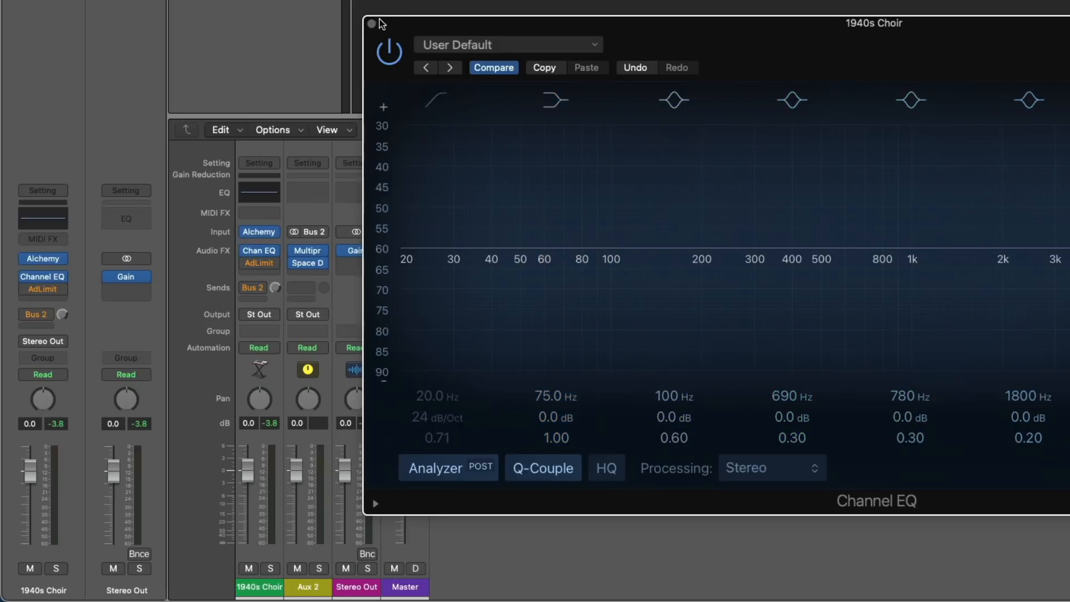
Step: Close the choir's flat Channel EQ window, returning to the Adaptive Limiter
click(258, 264)
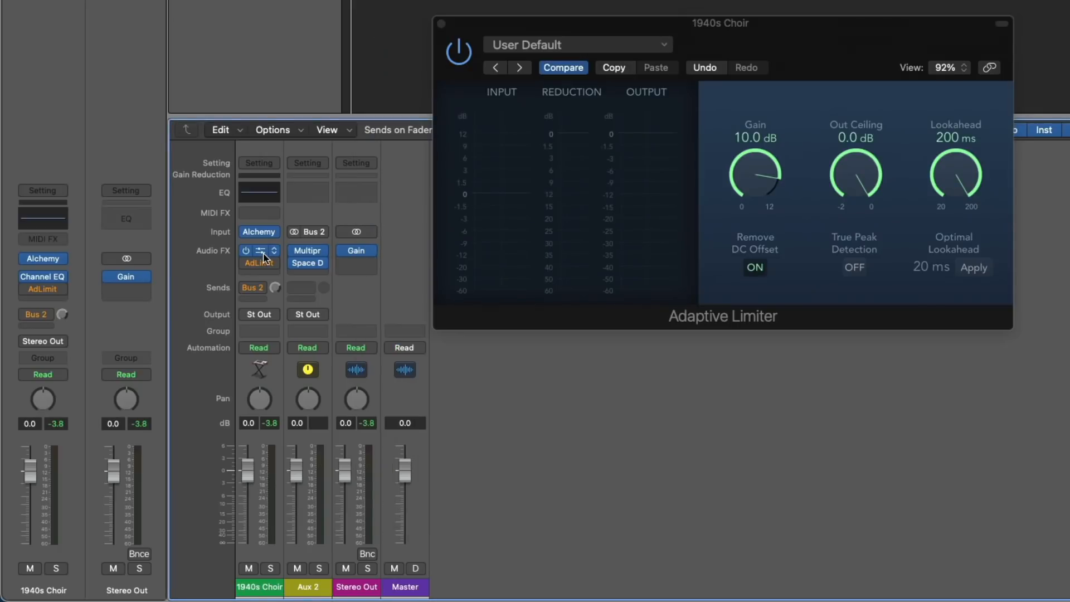
mouse_move(258, 260)
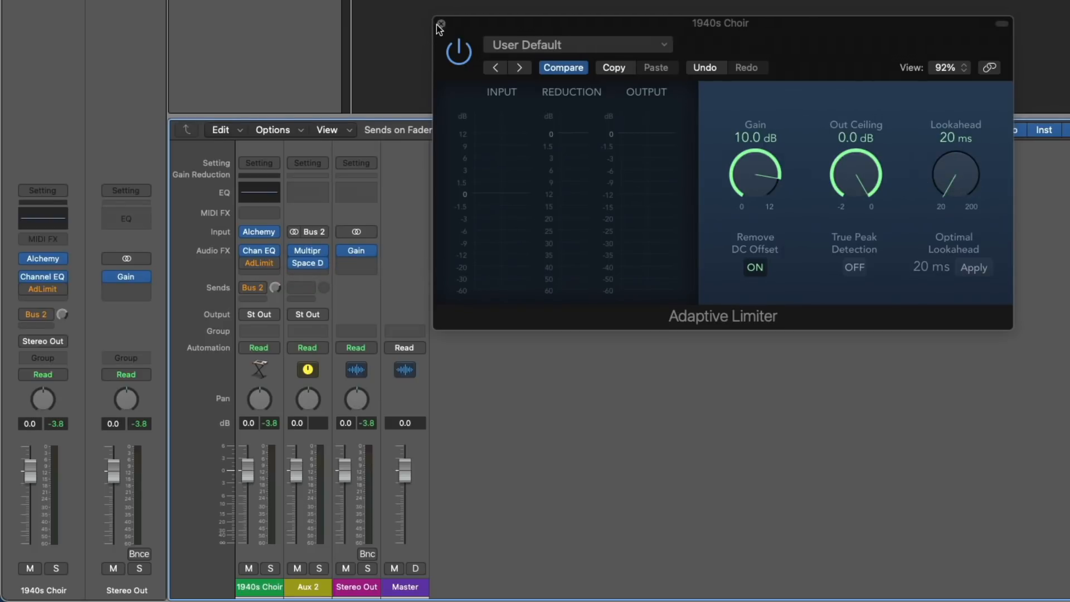
Step: Close the 1940s Choir Adaptive Limiter window
click(440, 25)
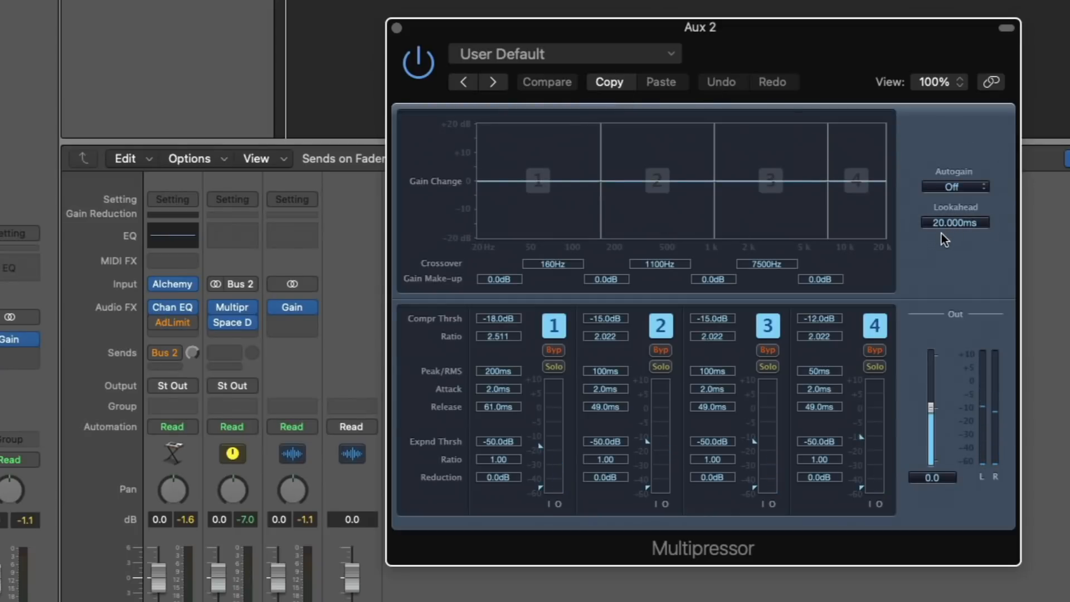
mouse_move(941, 241)
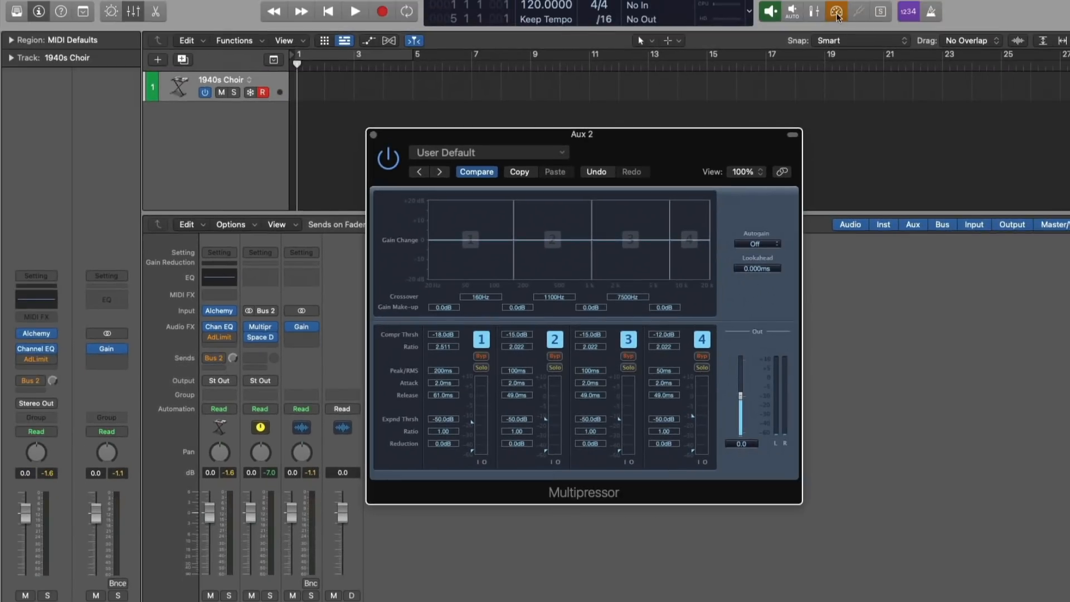
Step: Toggle Low Latency Mode and close the Aux 2 Multipressor window
click(353, 11)
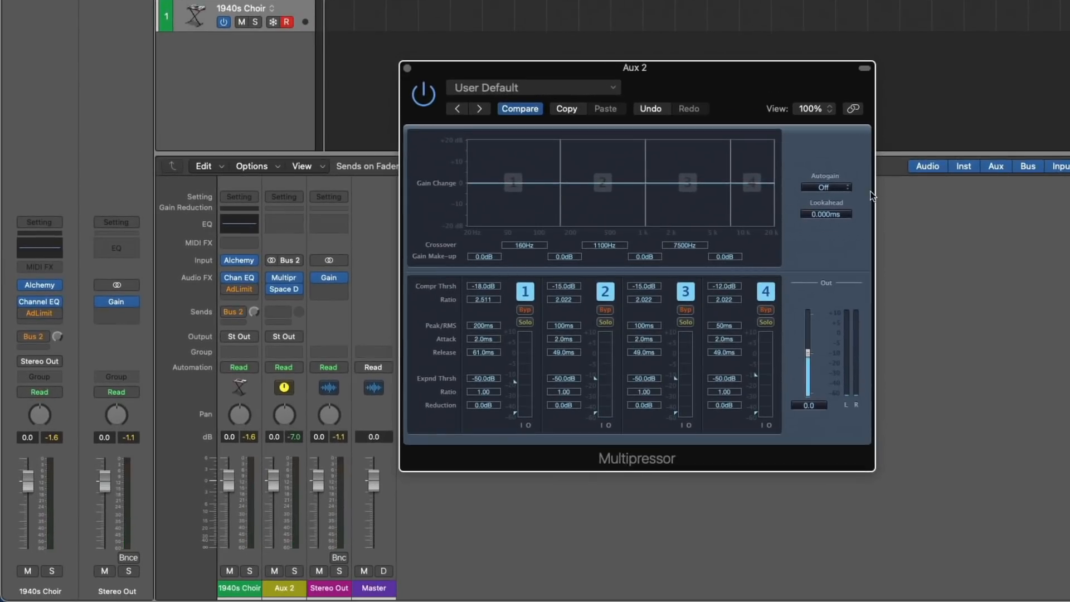
click(826, 213)
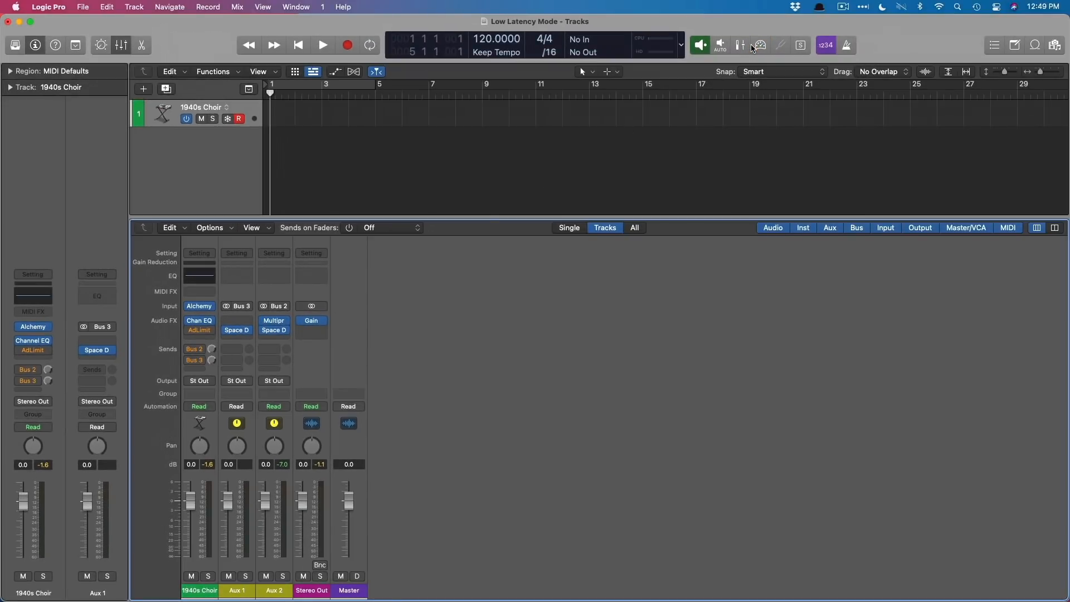
Step: Enable Low Latency Mode, remove AdLimit from the choir, and add a Stereo Out plug-in
click(759, 45)
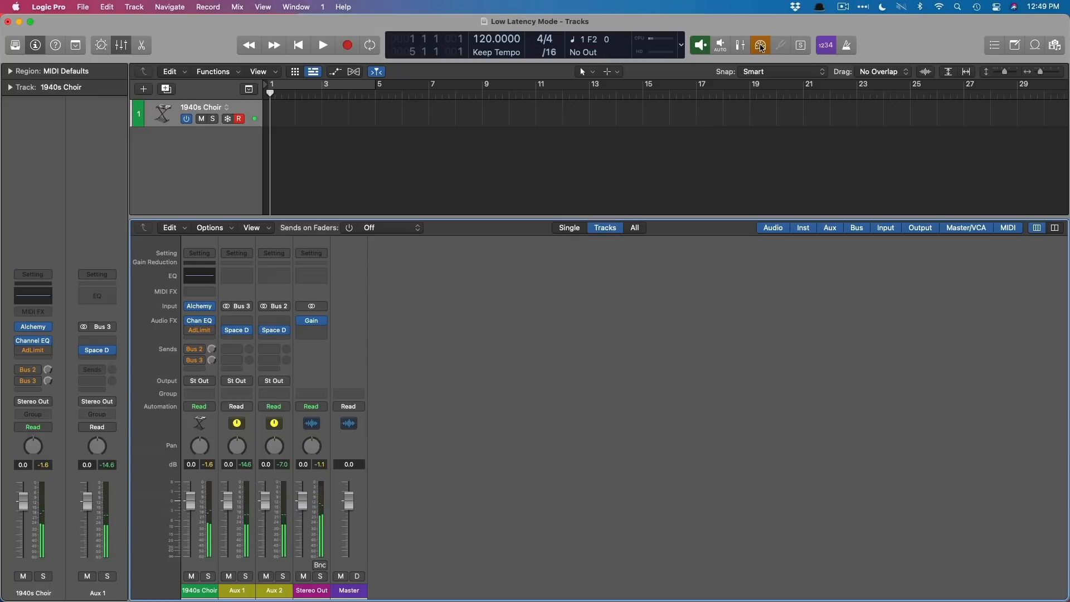
click(274, 320)
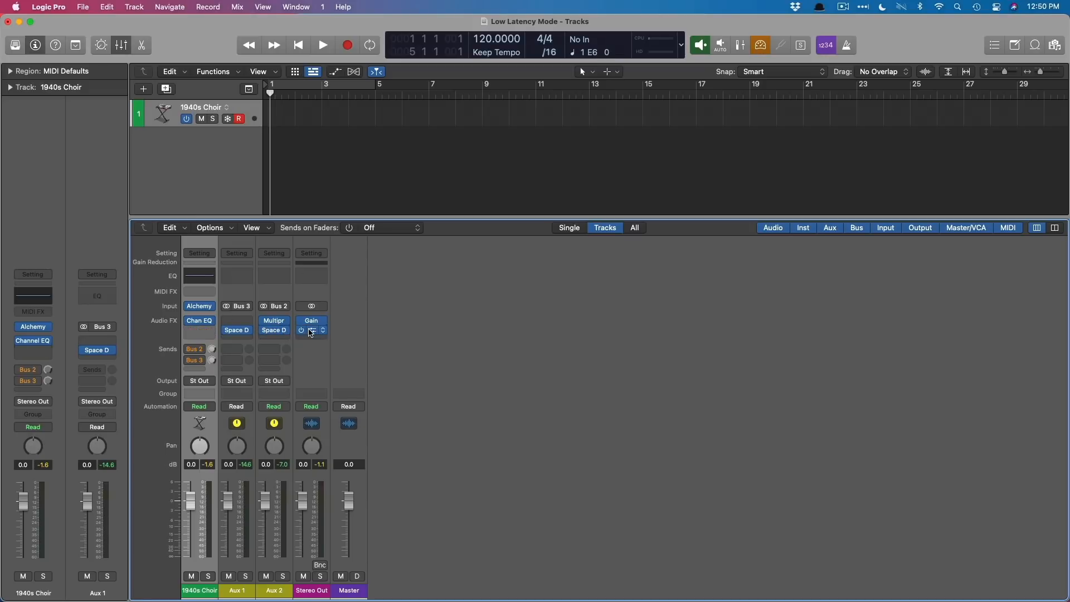
click(311, 321)
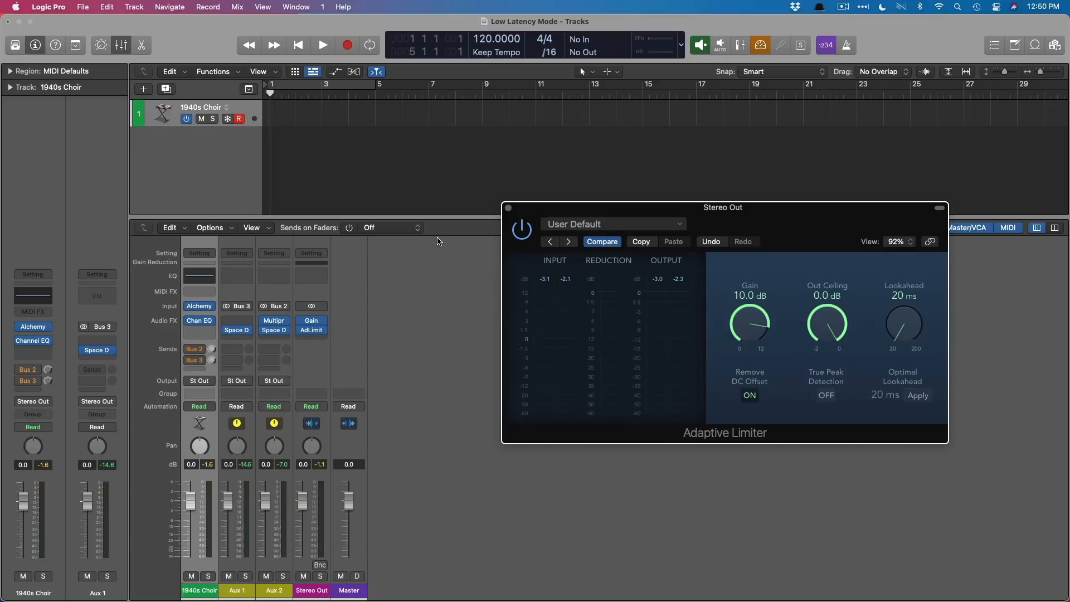
Step: Set Stereo Out's Gain plug-in to +10 dB, insert AdLimit on Aux 3, close Gain
click(322, 44)
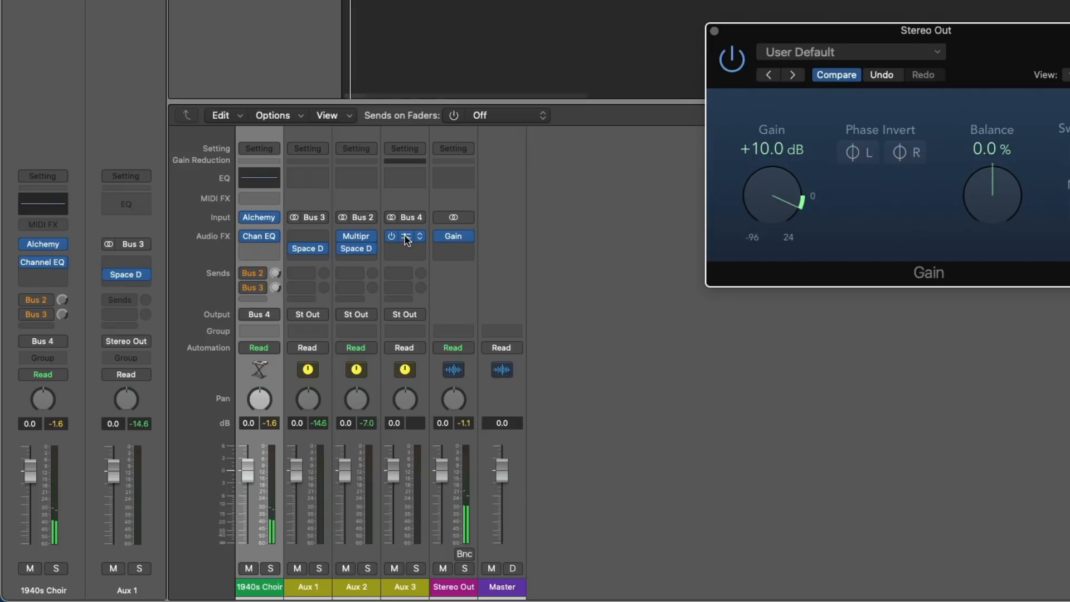
click(404, 235)
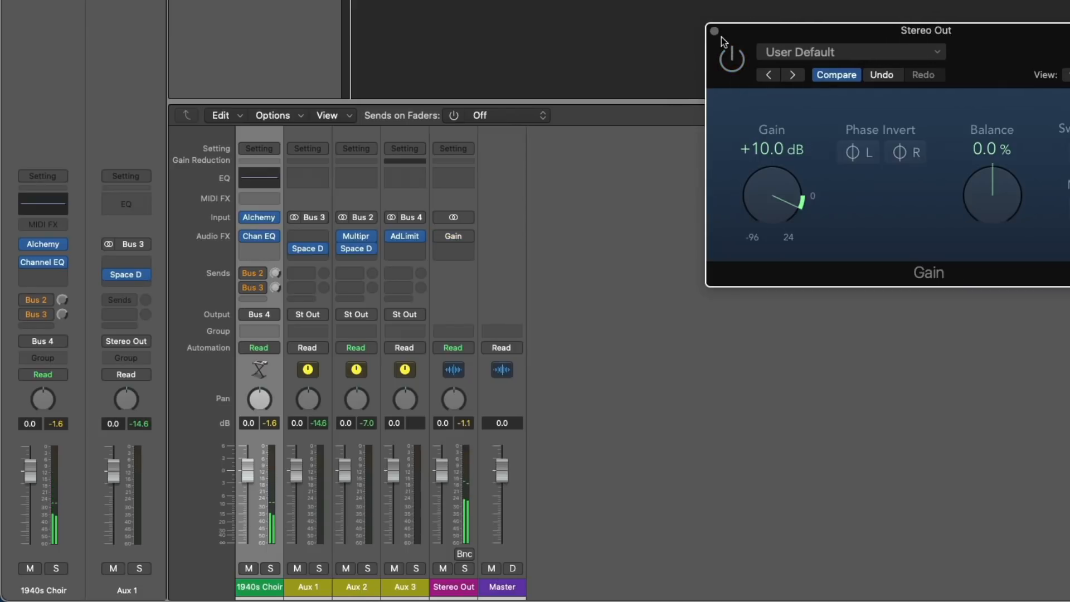
click(714, 31)
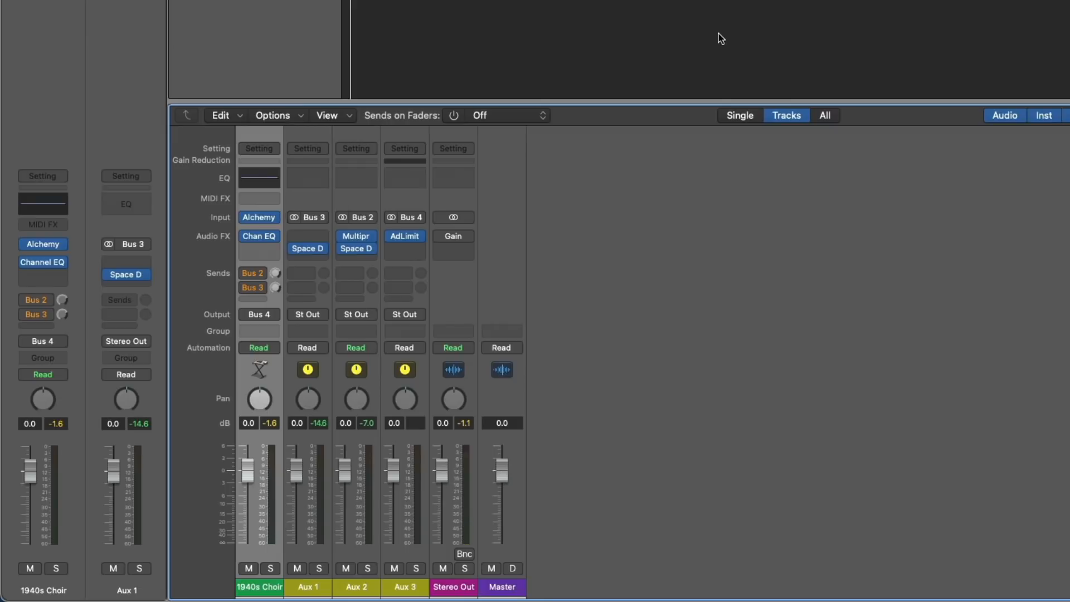
mouse_move(700, 46)
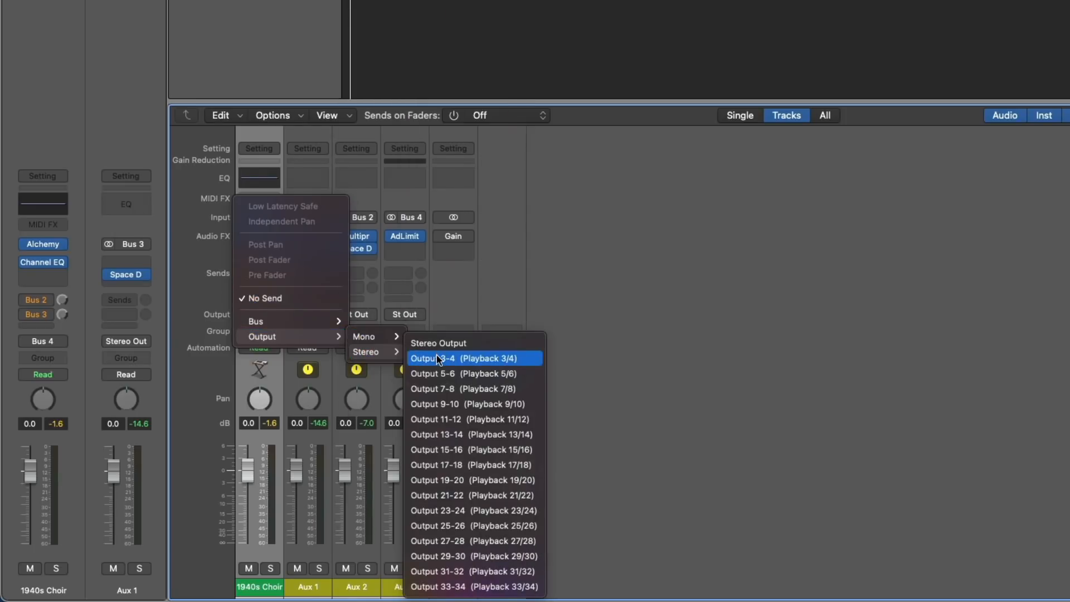
Step: Send 1940s Choir to Output 3-4 and move AdLimit from Aux 3 onto the choir
click(467, 358)
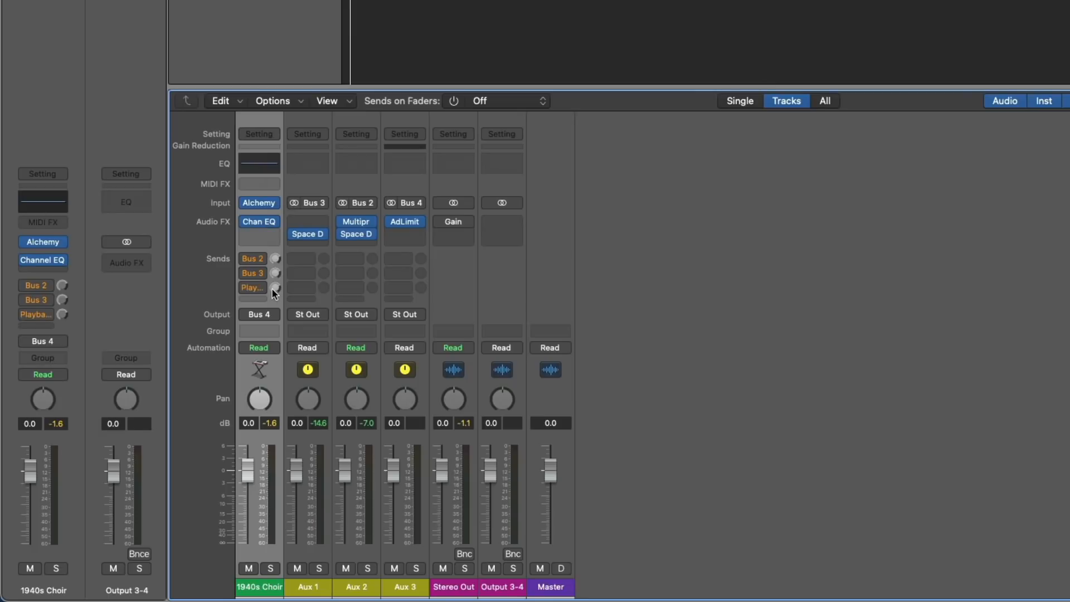
mouse_move(273, 302)
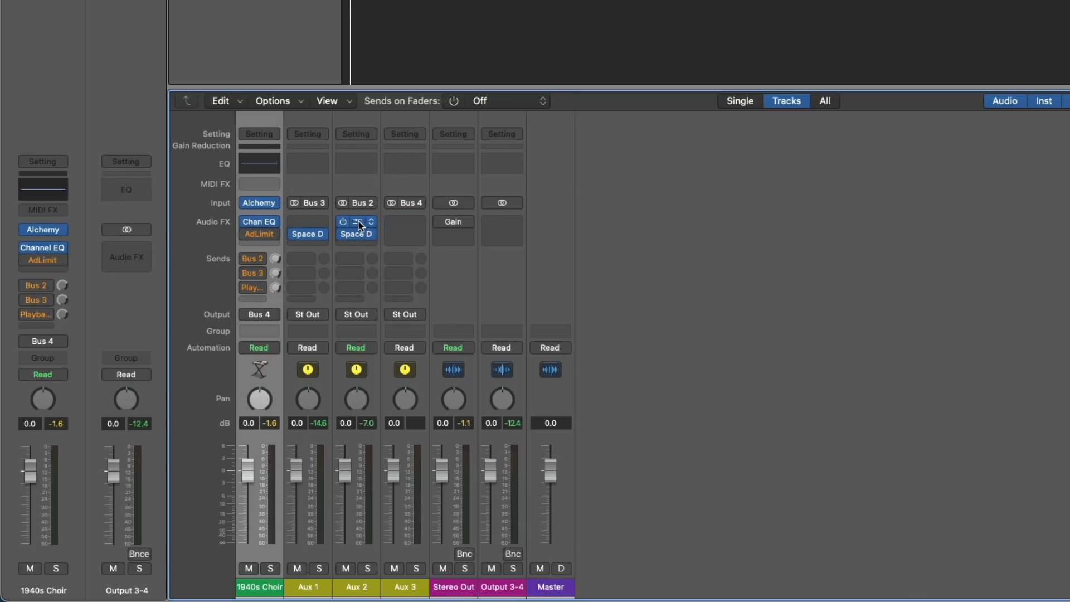
click(356, 221)
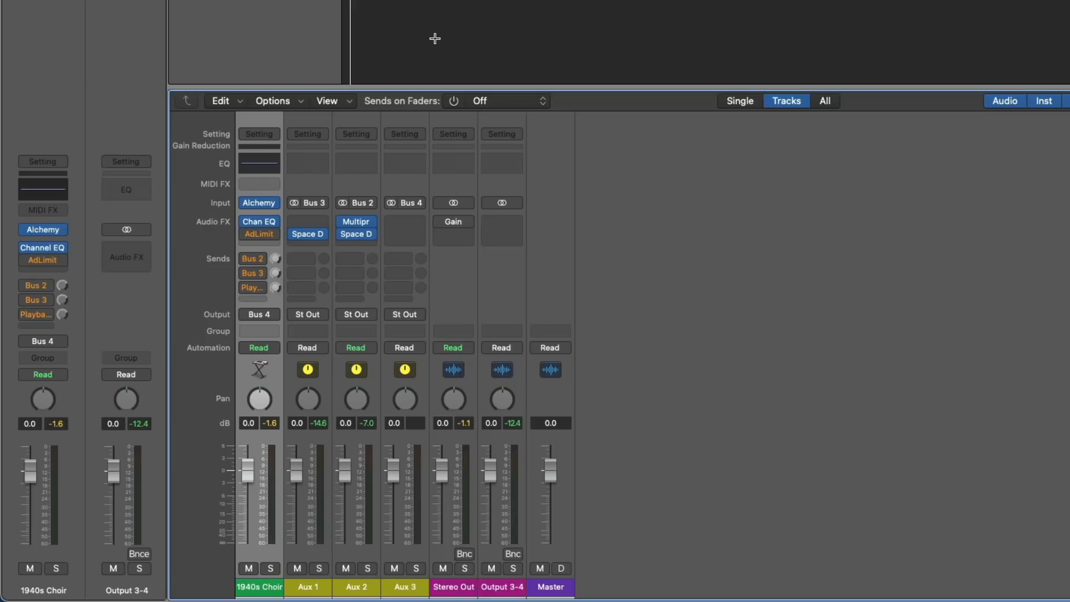
Step: Move AdLimit from the 1940s Choir Audio FX onto Stereo Out, below Gain
click(453, 234)
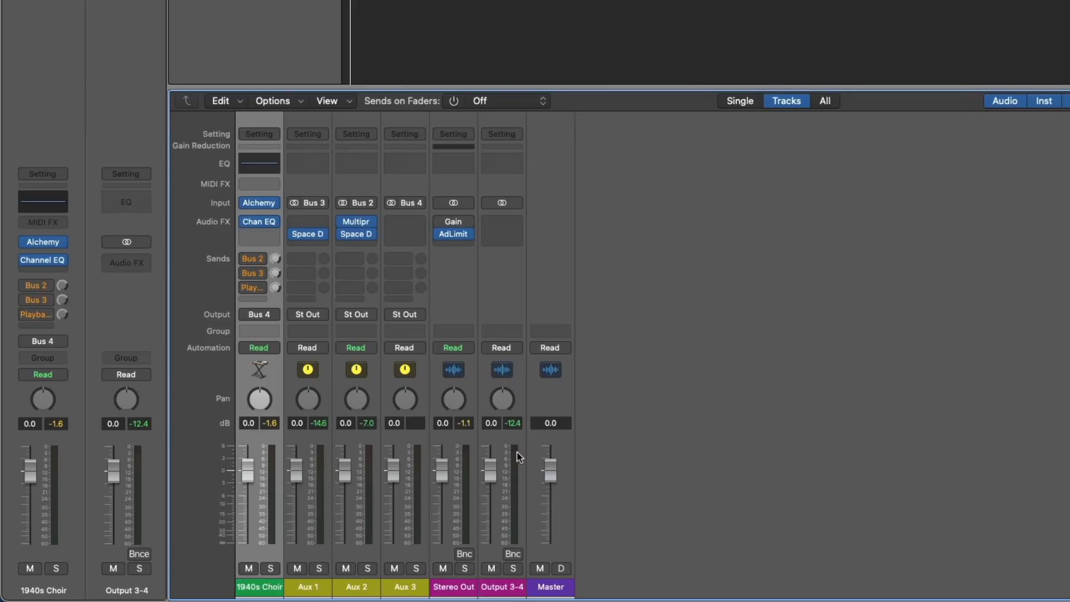
mouse_move(516, 456)
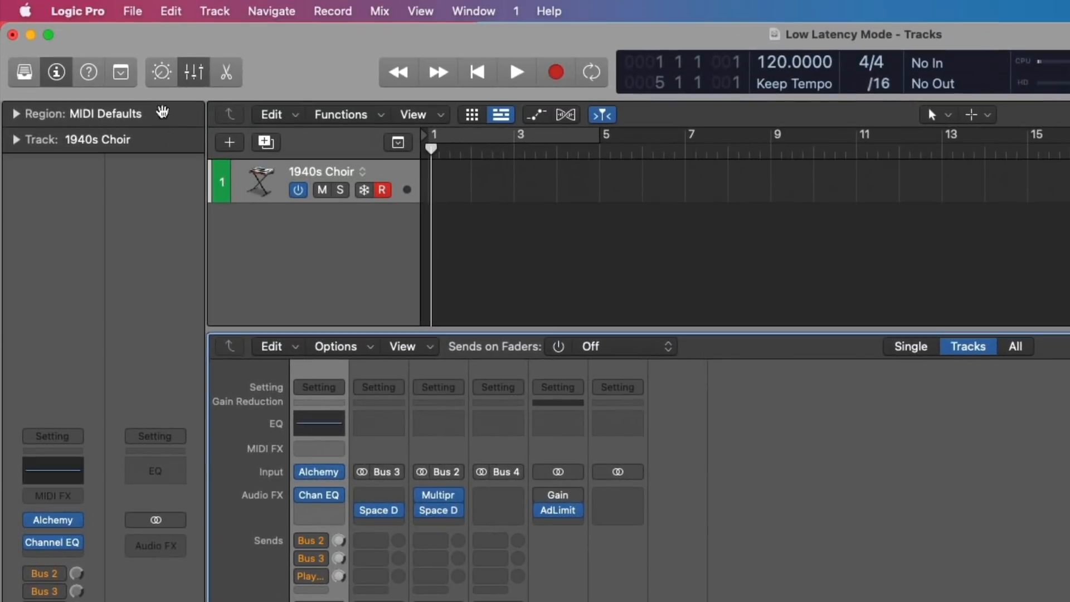
Step: Open General audio preferences and confirm Low Latency Mode is enabled with a 5 ms limit
click(77, 11)
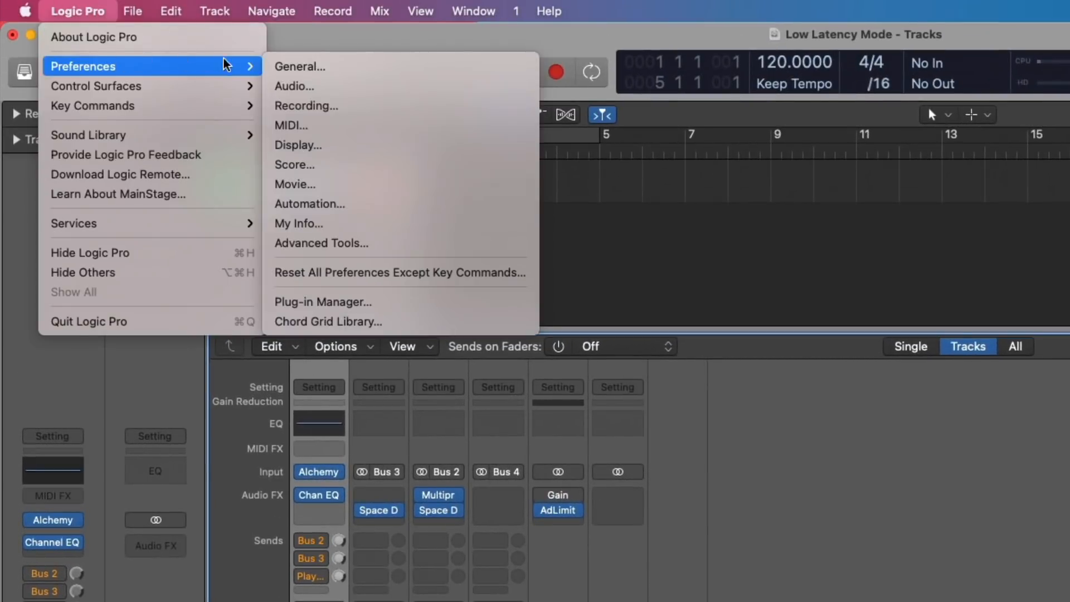
click(294, 85)
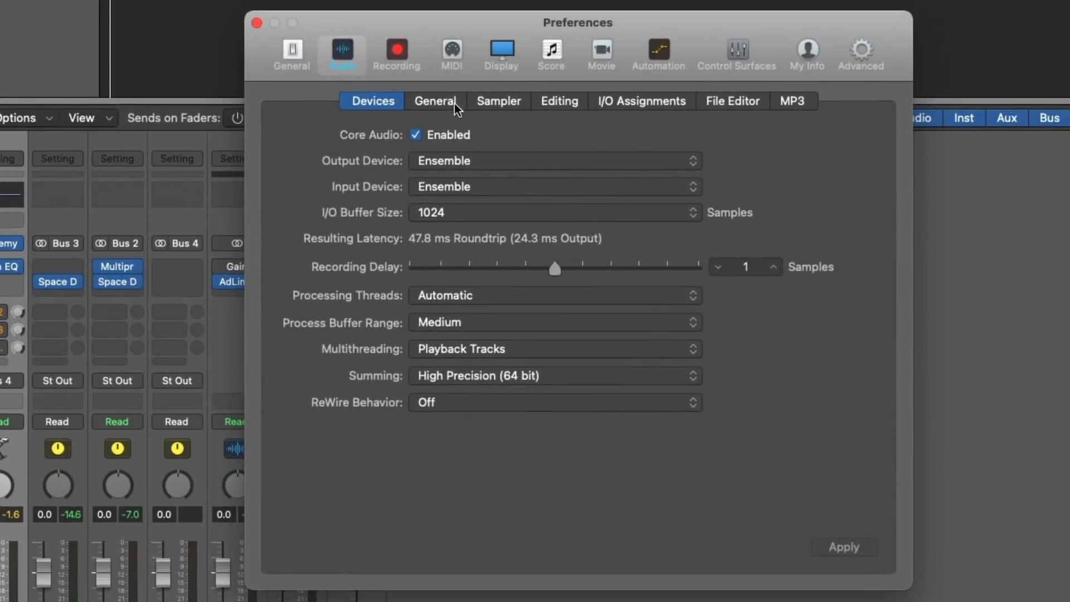
click(435, 101)
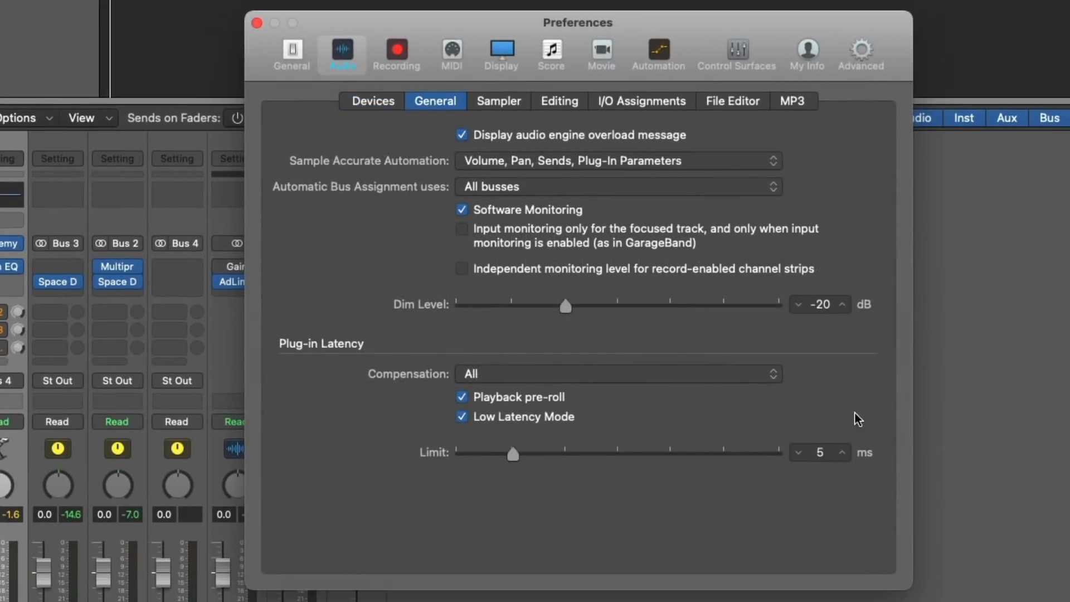
mouse_move(532, 493)
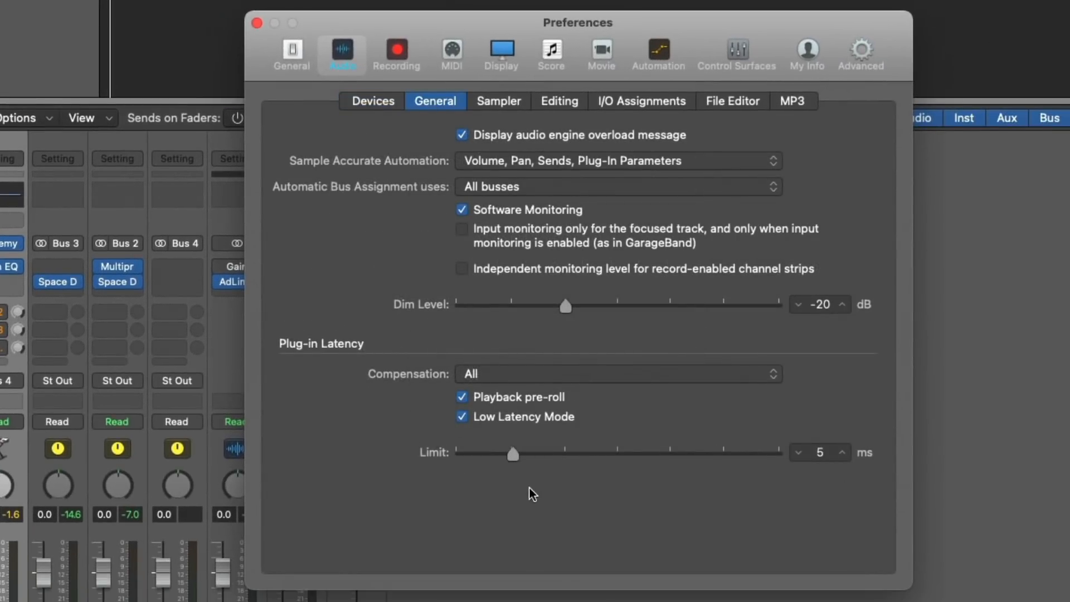
click(462, 417)
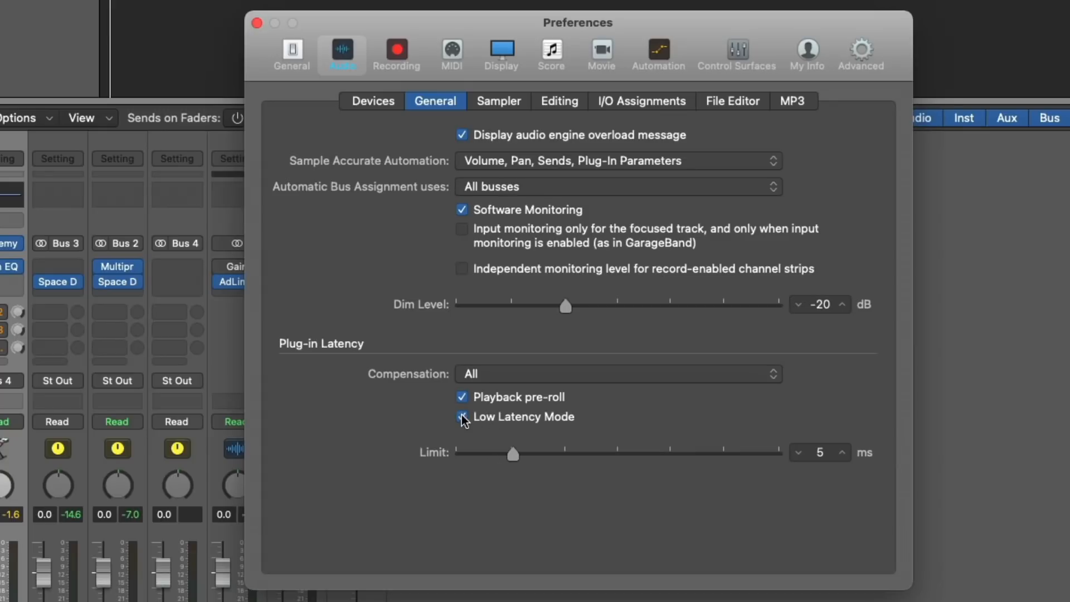
click(462, 416)
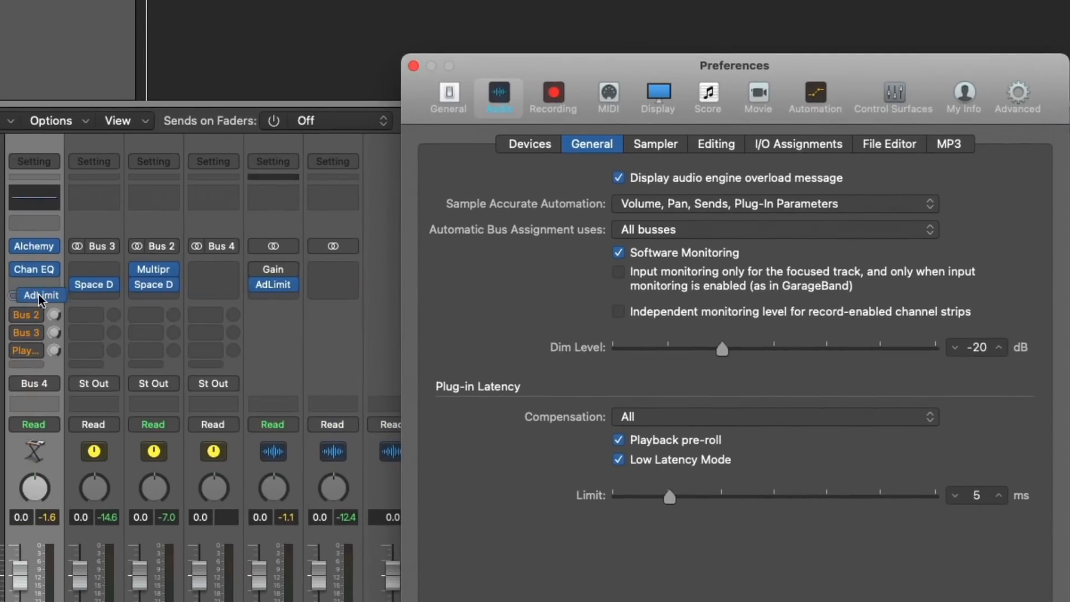
Step: Return AdLimit to the 1940s Choir, try a 22 ms latency limit, then reset to 5 ms
click(40, 295)
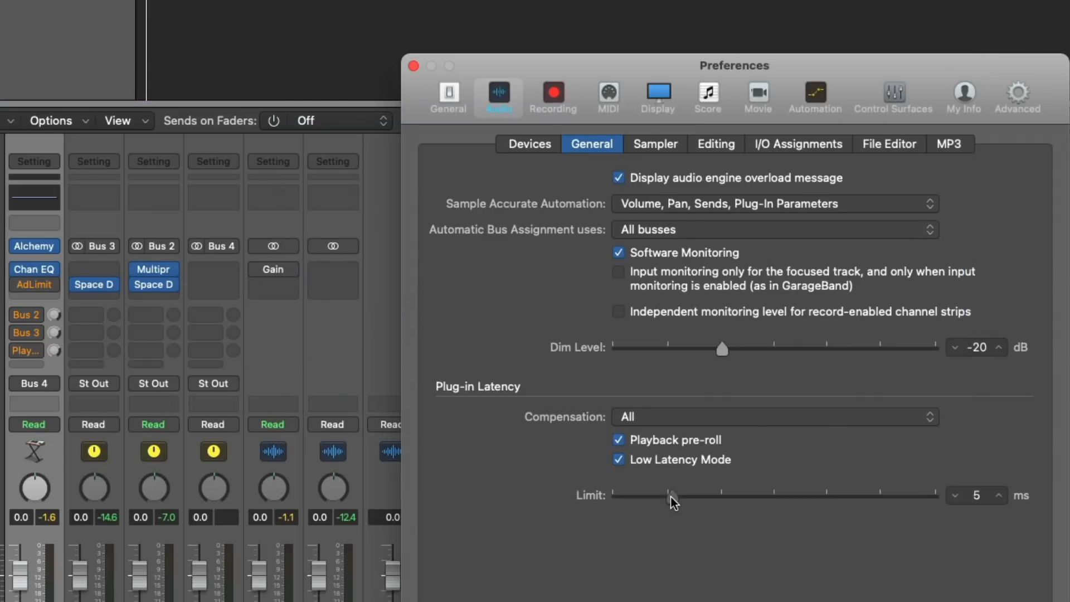
drag(670, 495, 801, 495)
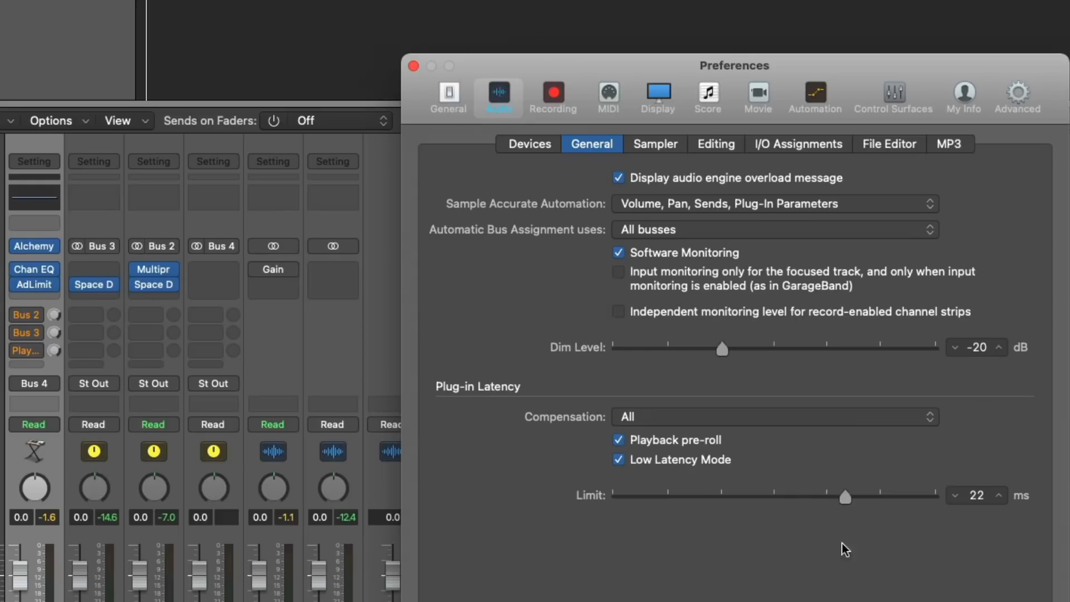
mouse_move(852, 524)
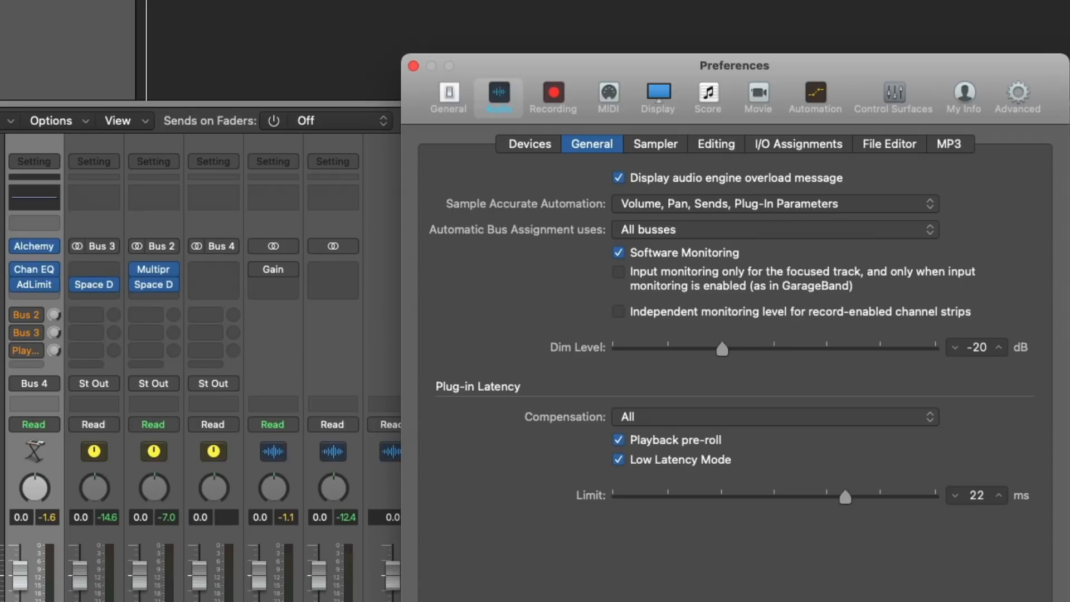
mouse_move(120, 442)
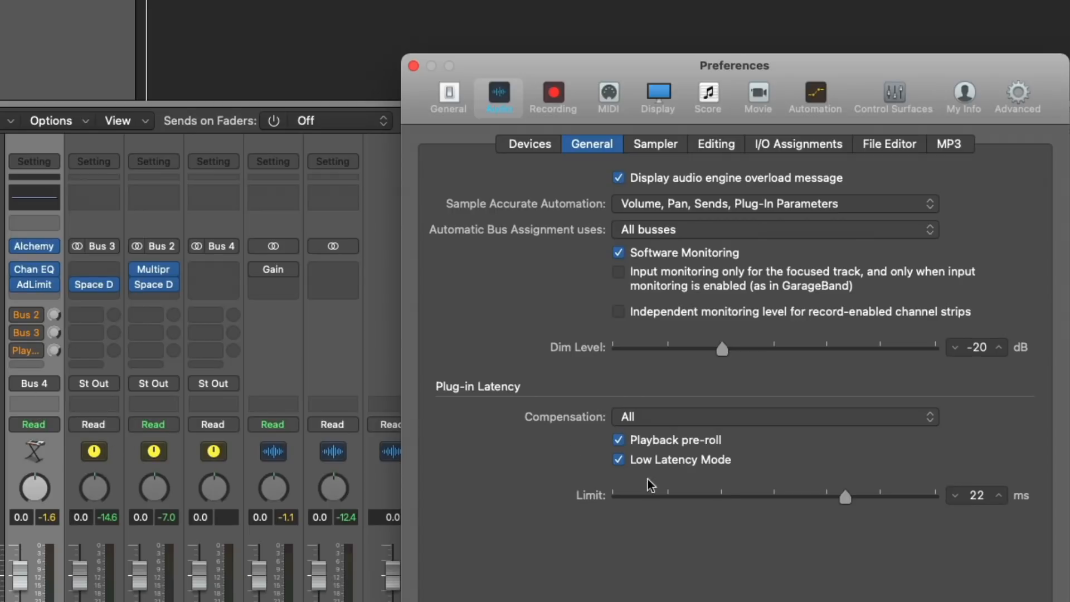
drag(846, 497, 669, 497)
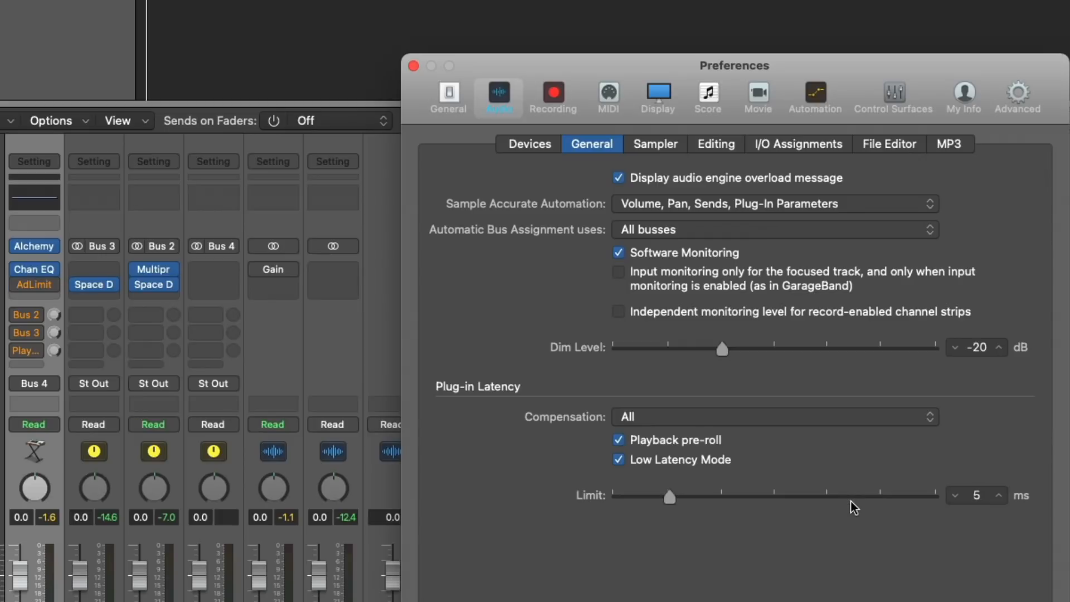
mouse_move(615, 213)
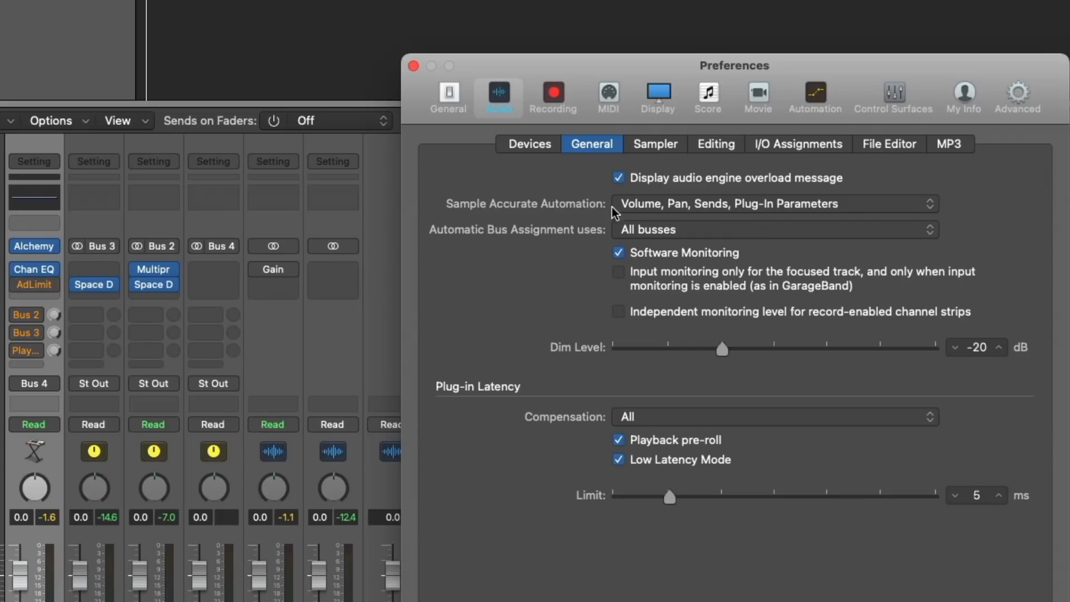
Step: Make the 1940s Choir's Bus 2 send low latency safe
click(412, 66)
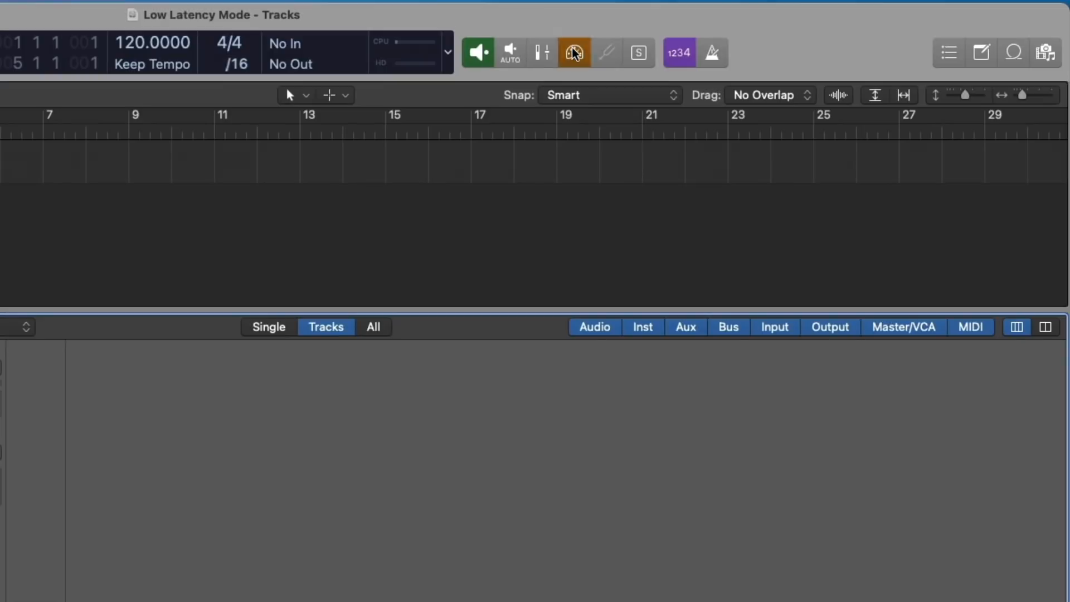
click(574, 52)
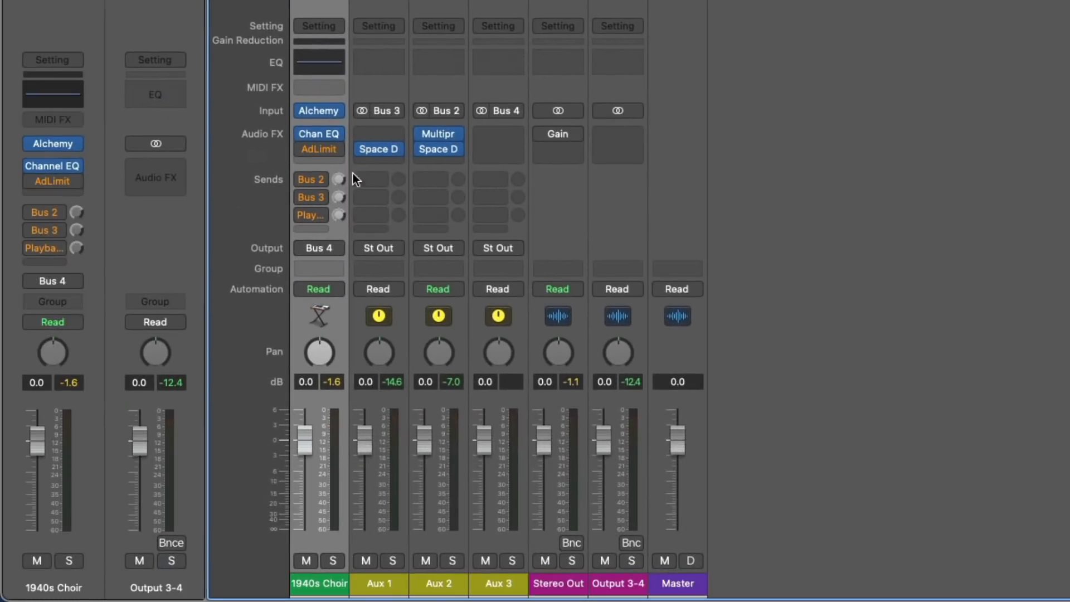
click(310, 179)
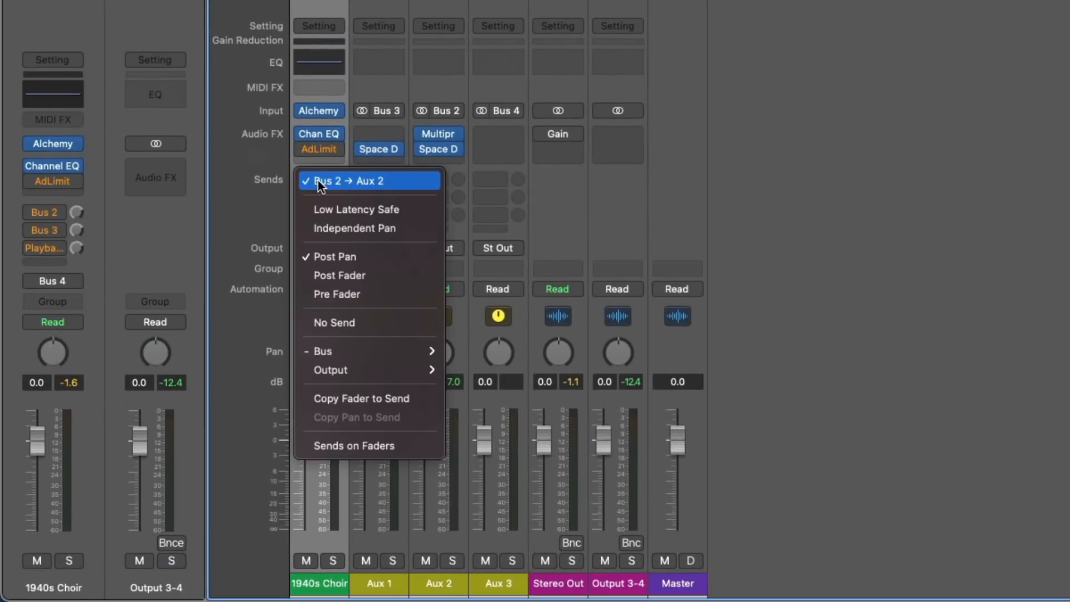
mouse_move(419, 210)
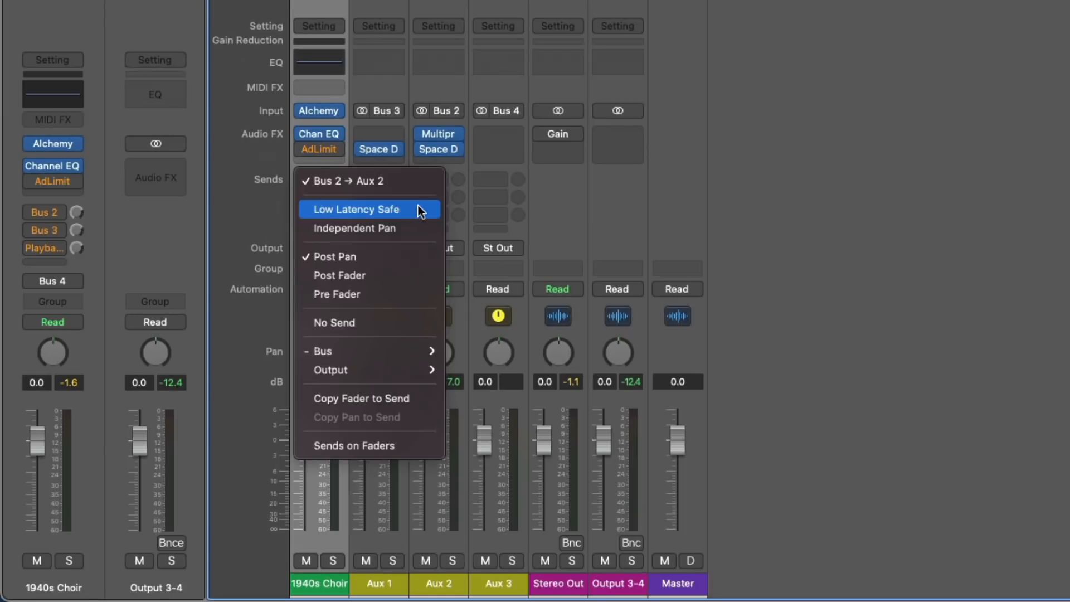
click(355, 209)
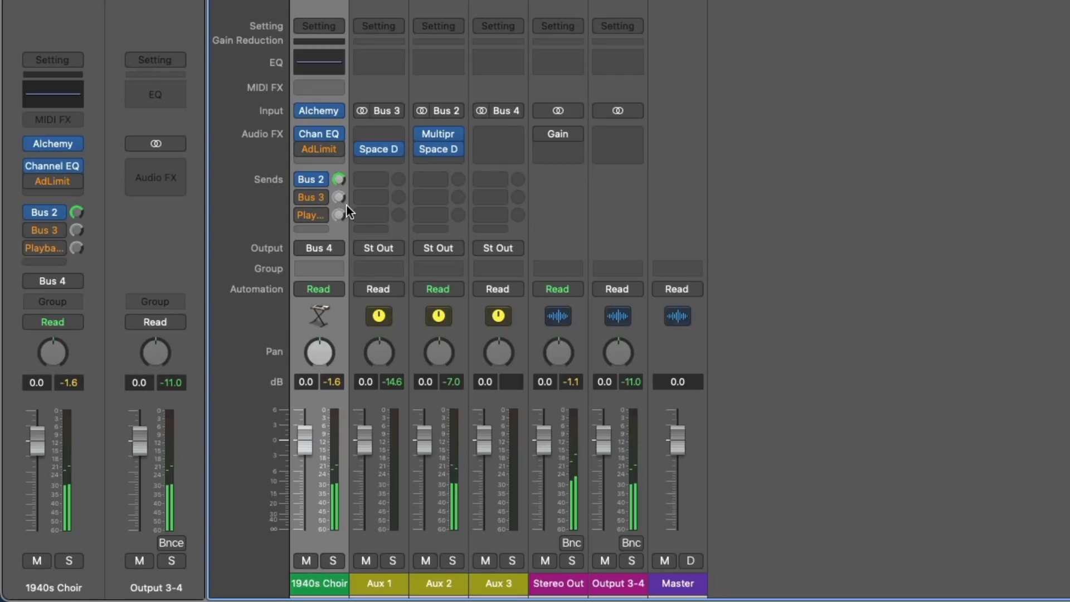
Step: Route the choir's third send to Playback 3/4 and enlarge the mixer view
click(310, 197)
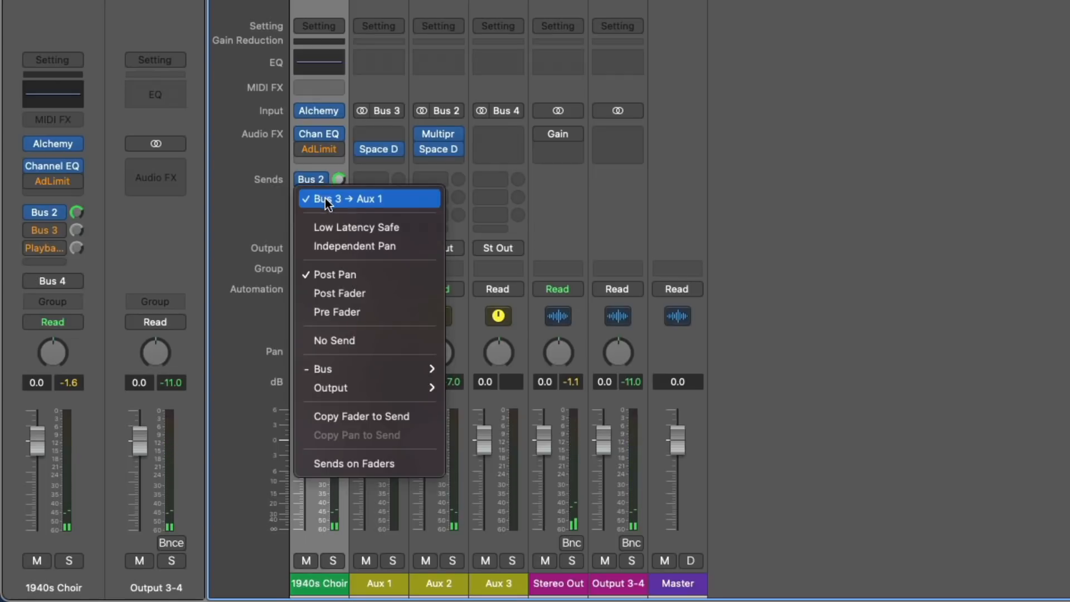
click(368, 198)
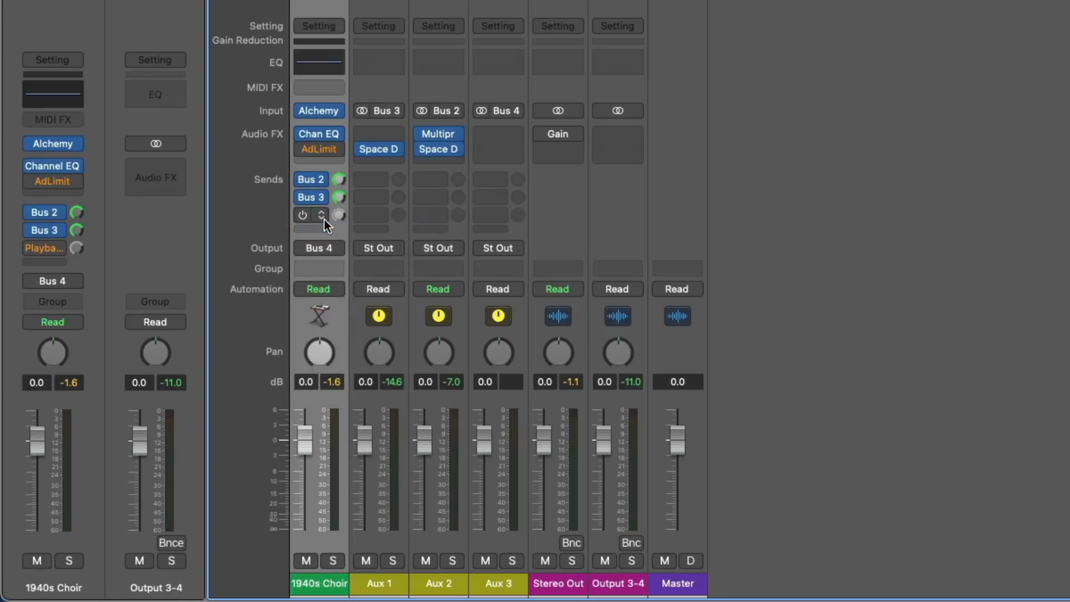
mouse_move(321, 215)
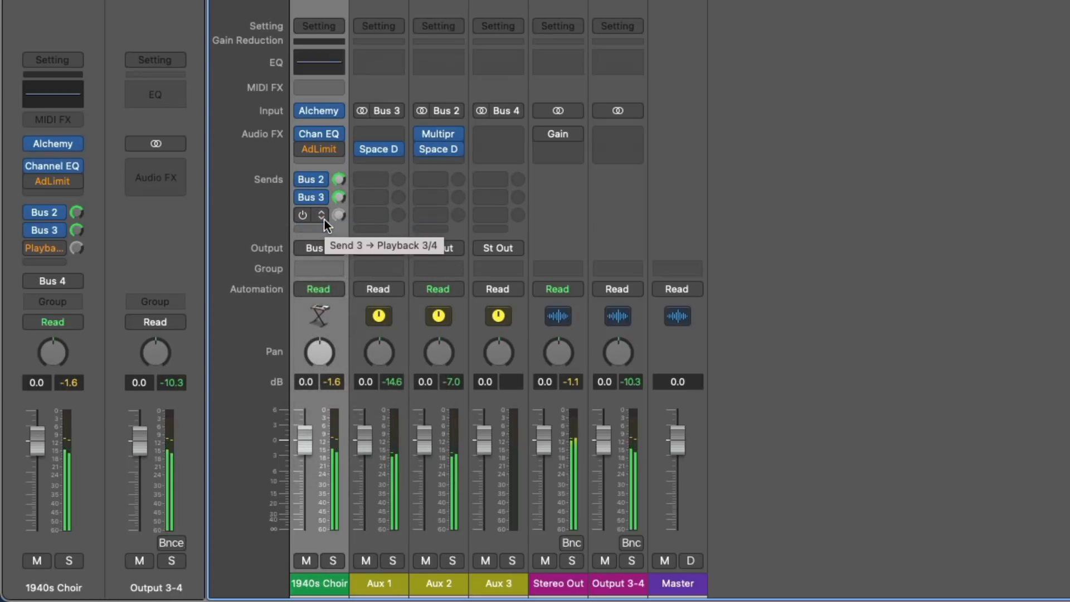
click(321, 215)
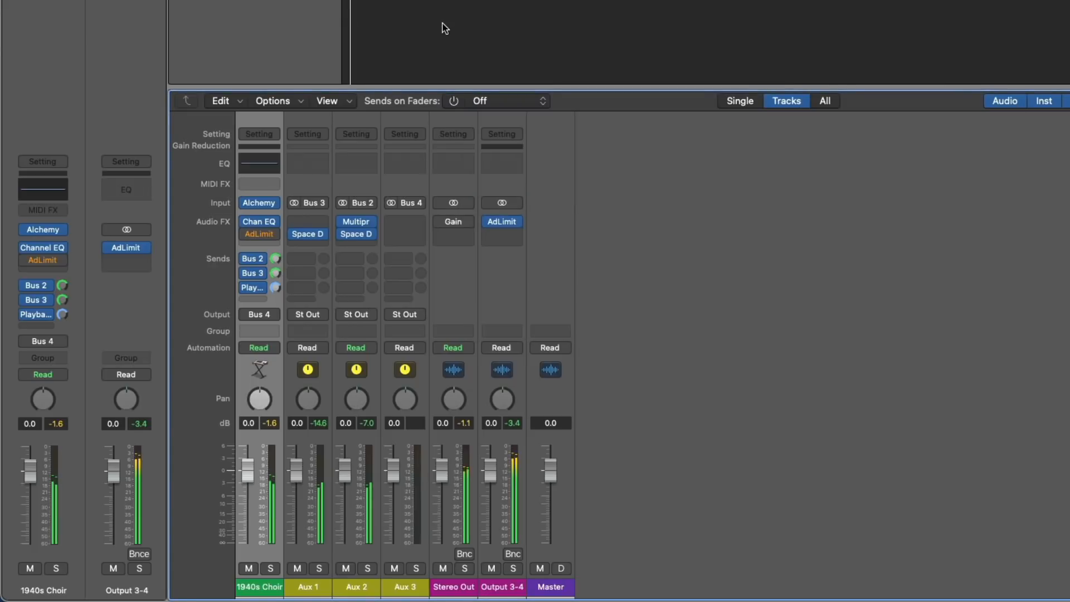
drag(501, 464, 502, 477)
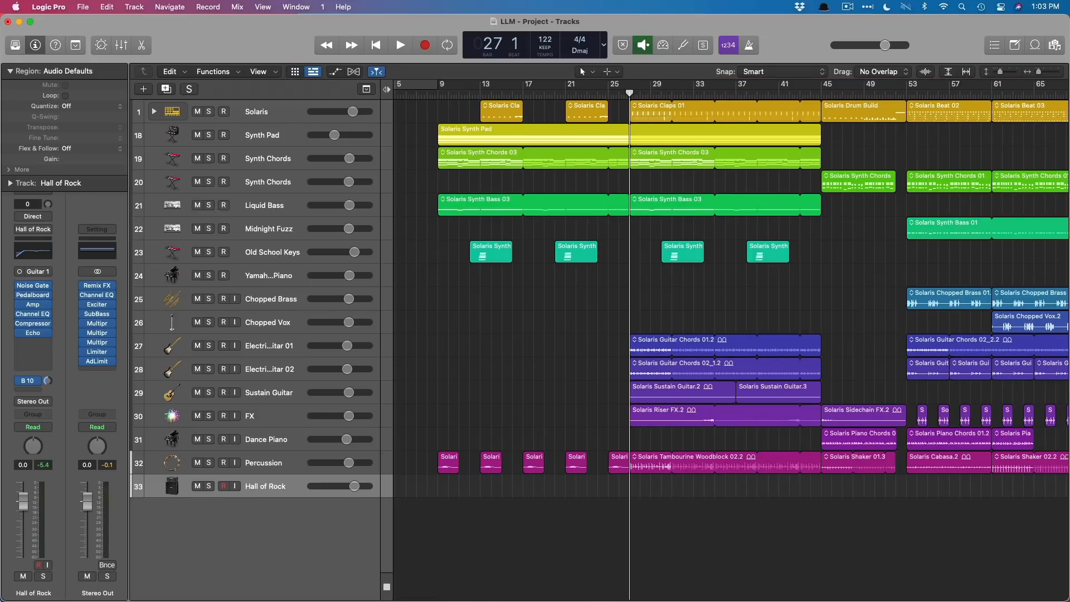
mouse_move(277, 481)
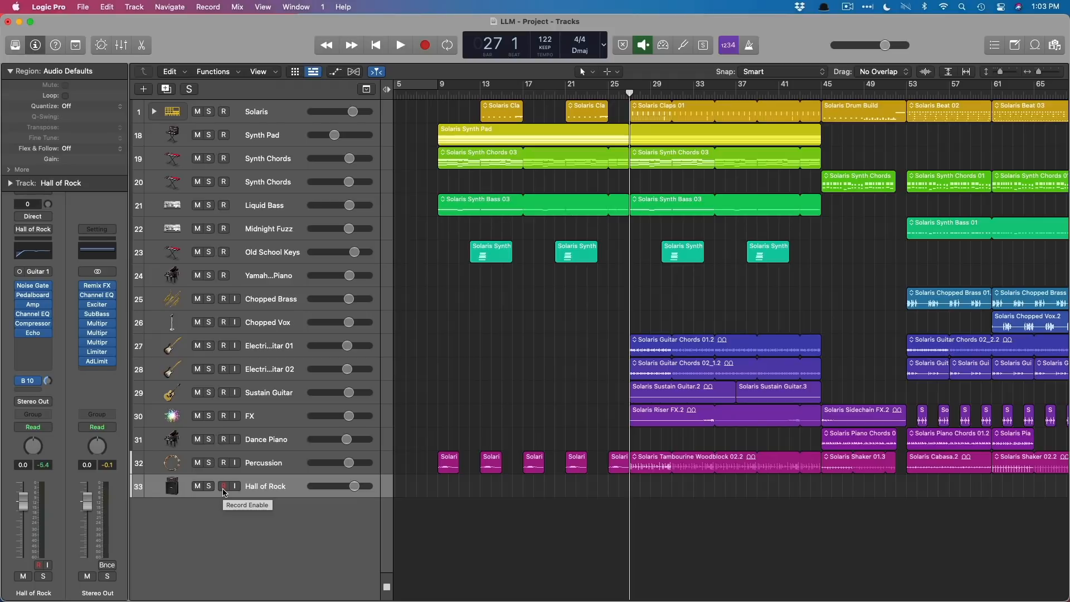
Step: Toggle the Record Enable button on the Hall of Rock track header
click(224, 486)
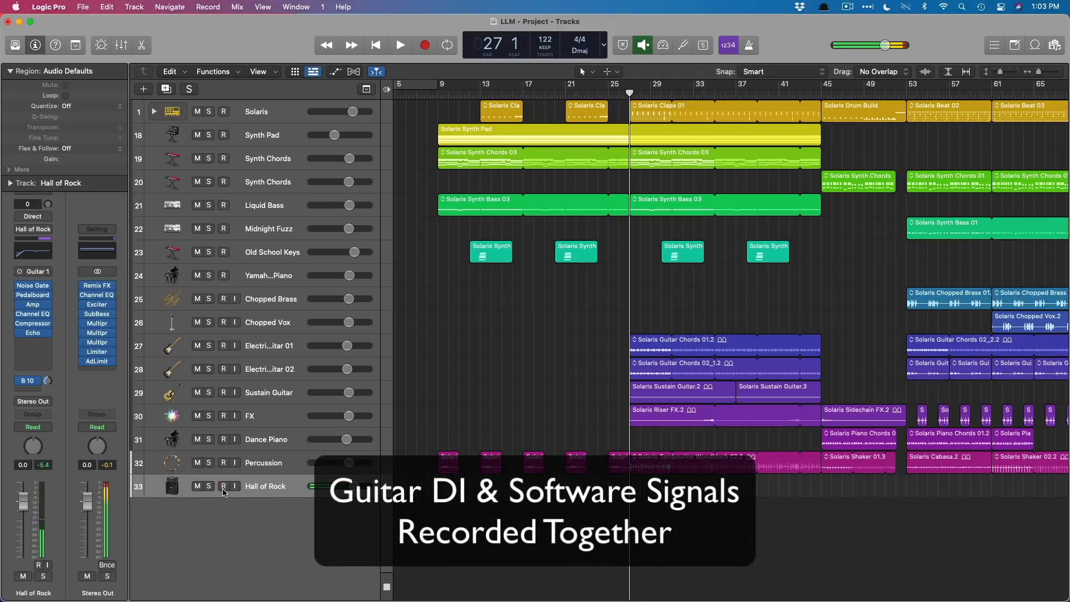
click(223, 486)
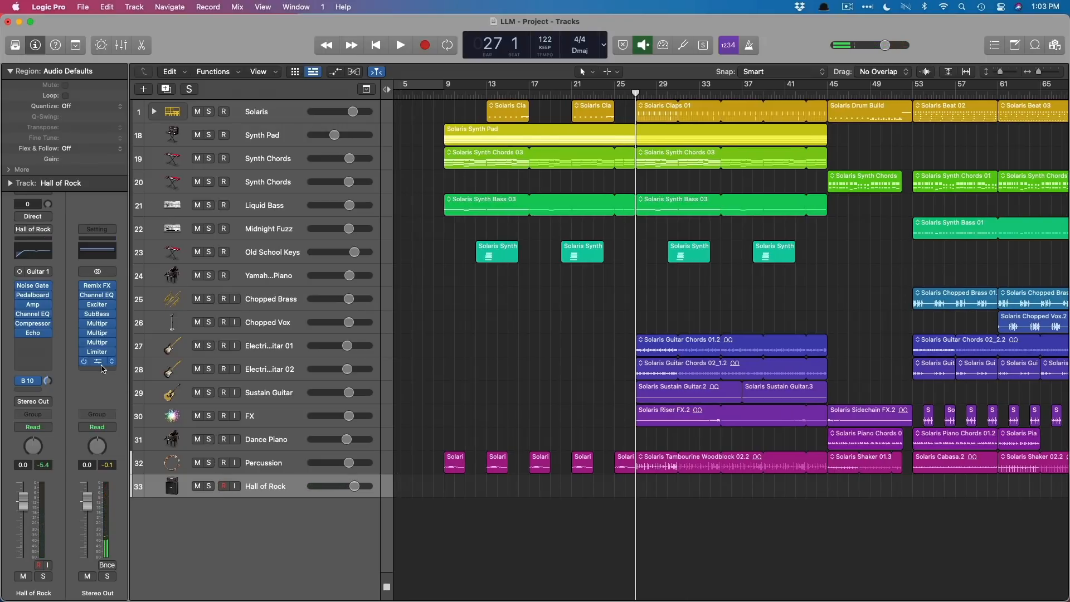
click(96, 352)
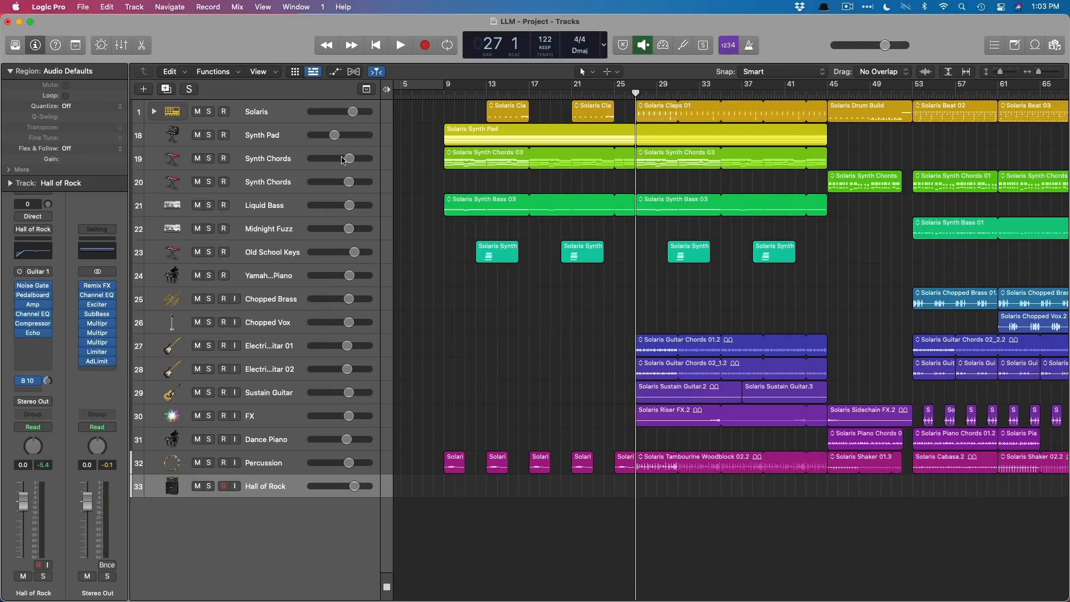
Step: Check the 1024-sample I/O buffer in Audio preferences, then toggle Hall of Rock's record arm
click(48, 7)
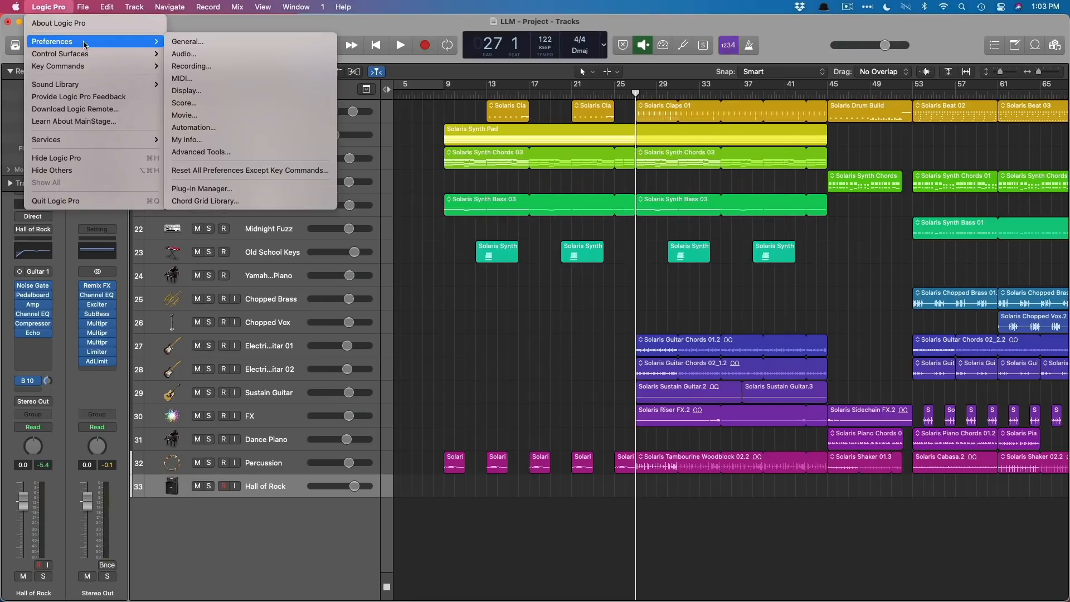
click(183, 54)
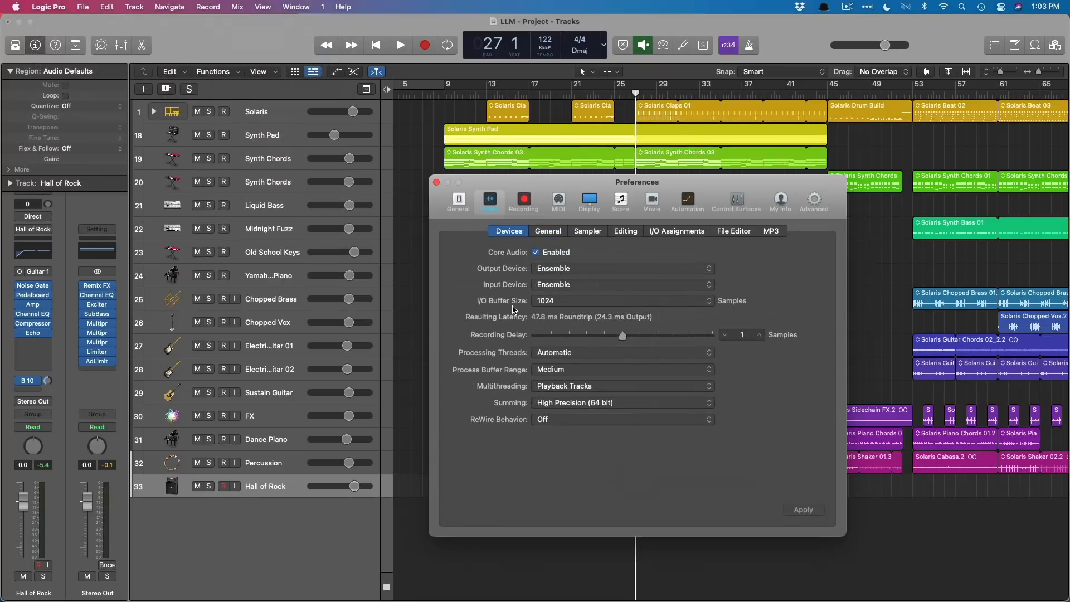
mouse_move(535, 345)
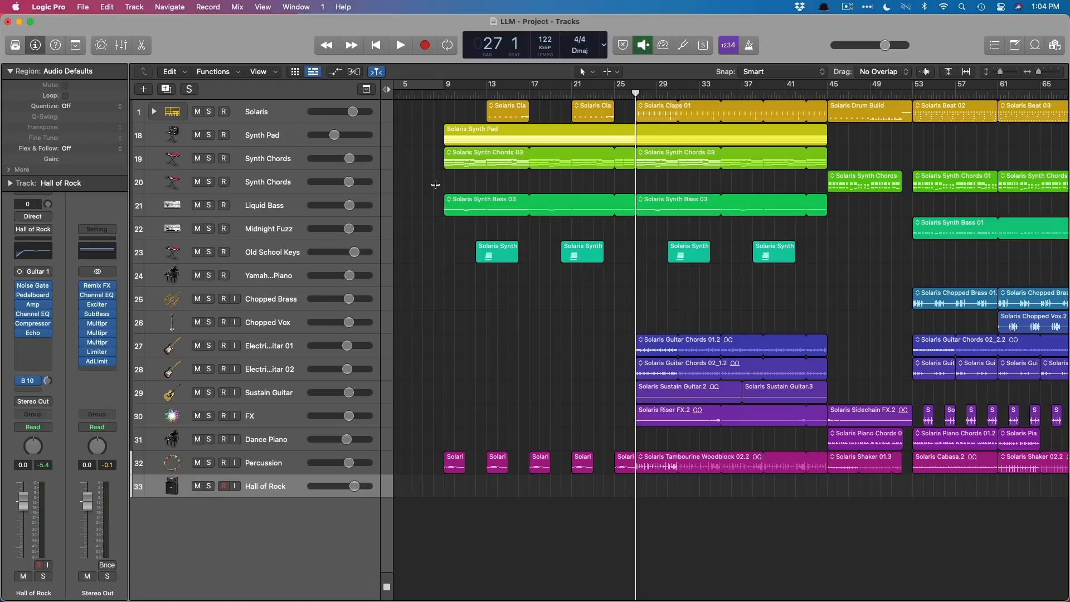
mouse_move(662, 45)
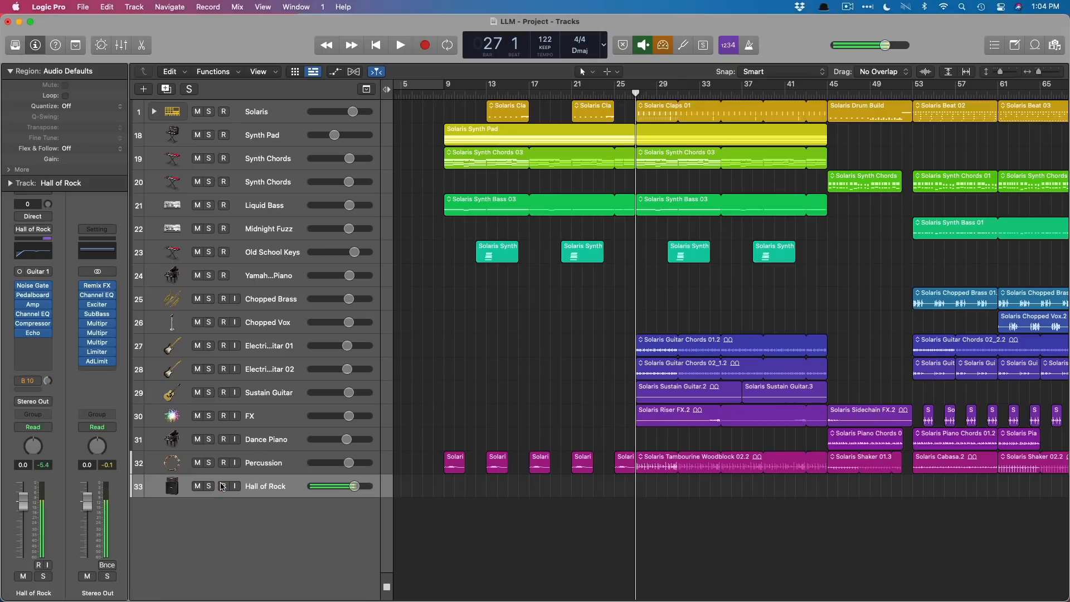
click(223, 486)
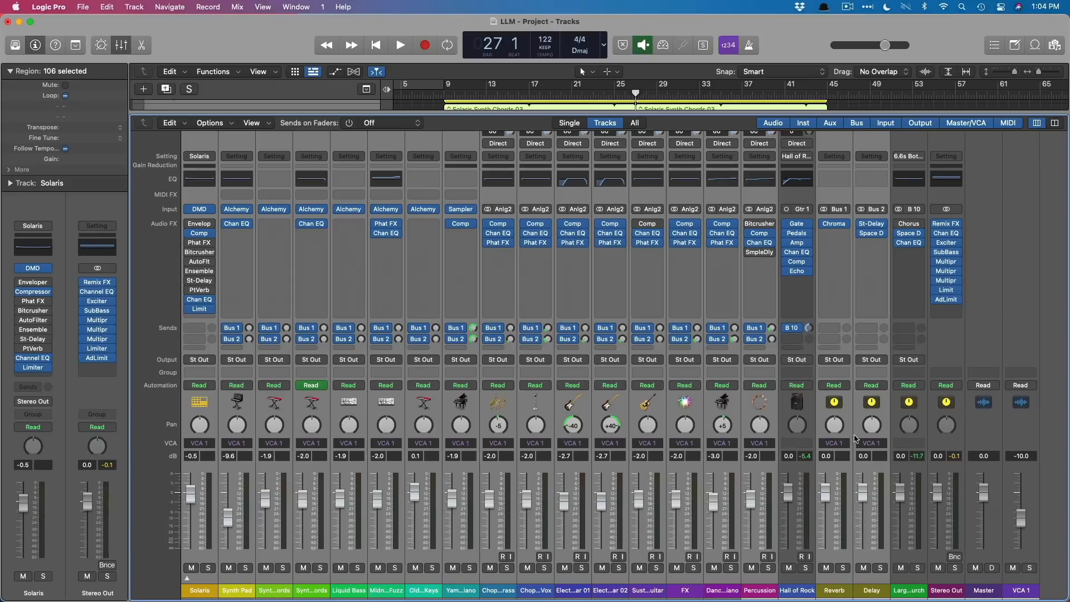
mouse_move(794, 419)
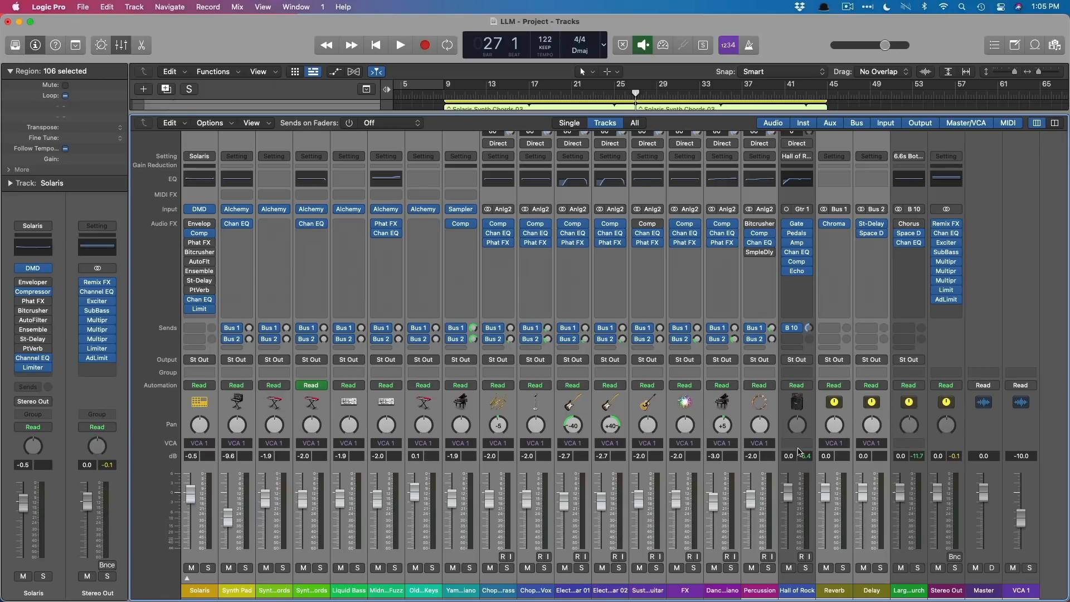
mouse_move(916, 402)
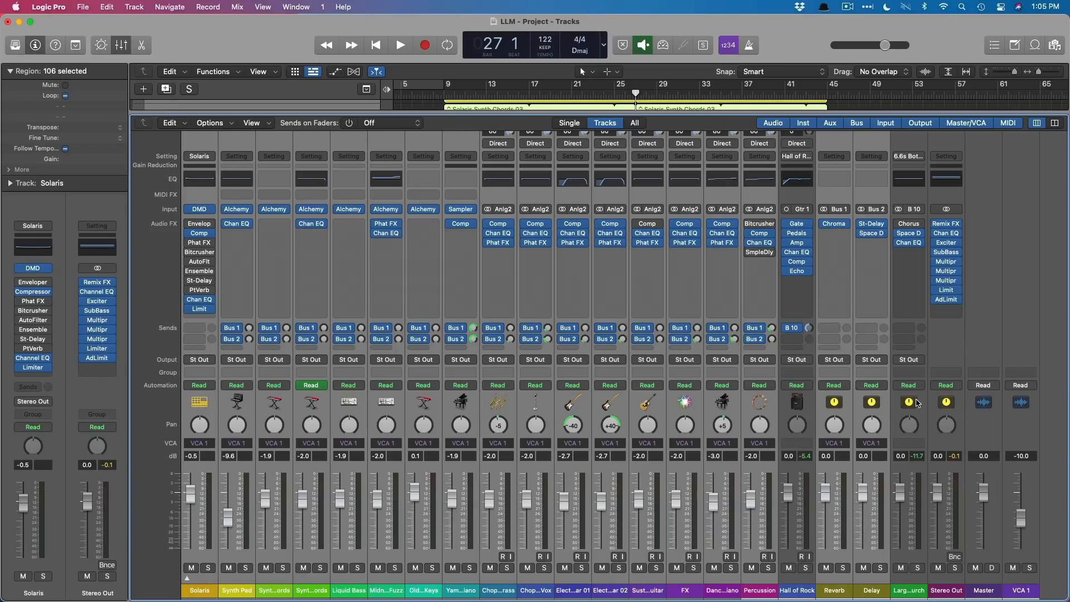
mouse_move(763, 365)
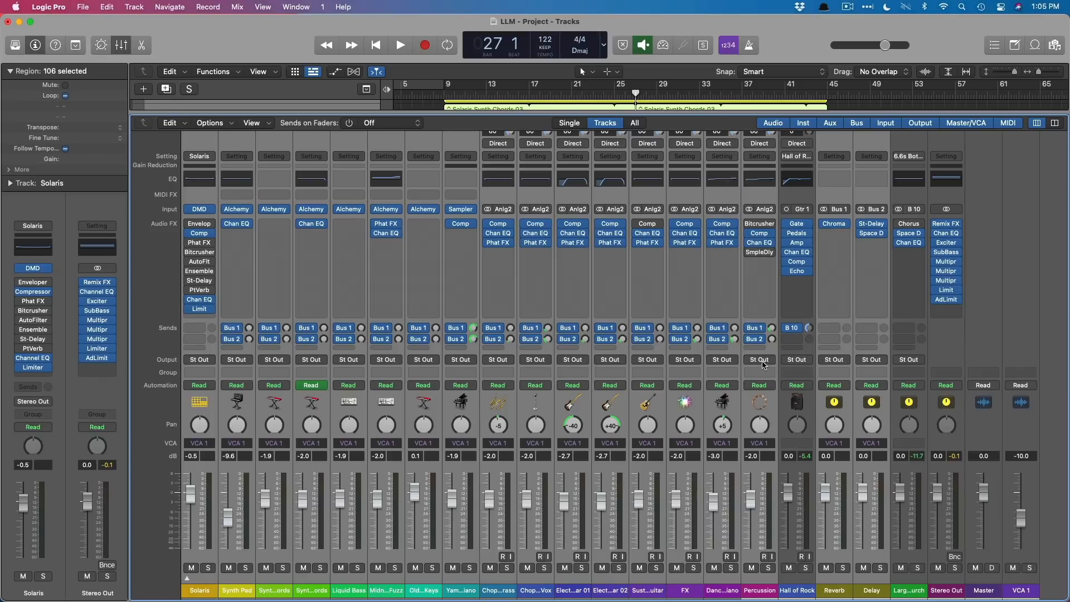
Step: Set the selected non-guitar channels' output to Bus 31 for the SUBMIX aux
click(757, 359)
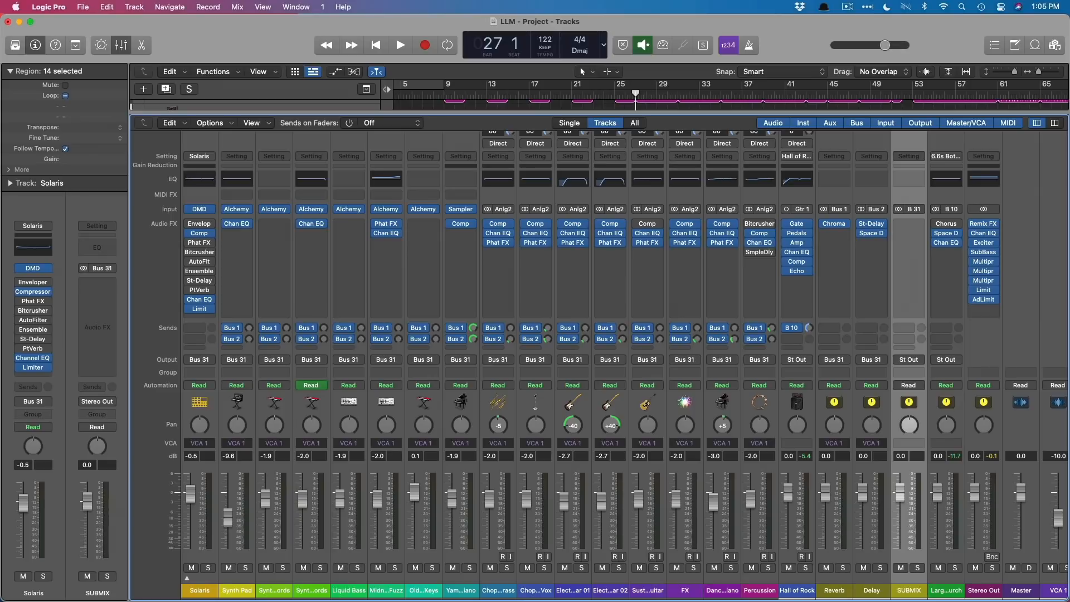
mouse_move(1016, 213)
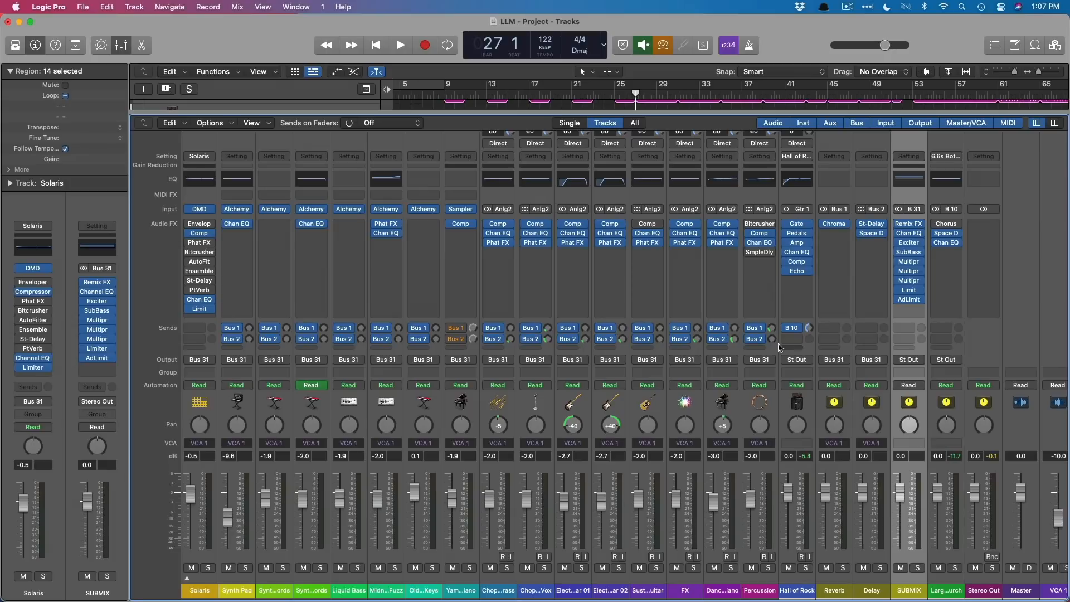
Step: Set the mixer's track sends to Latency Safe
click(455, 329)
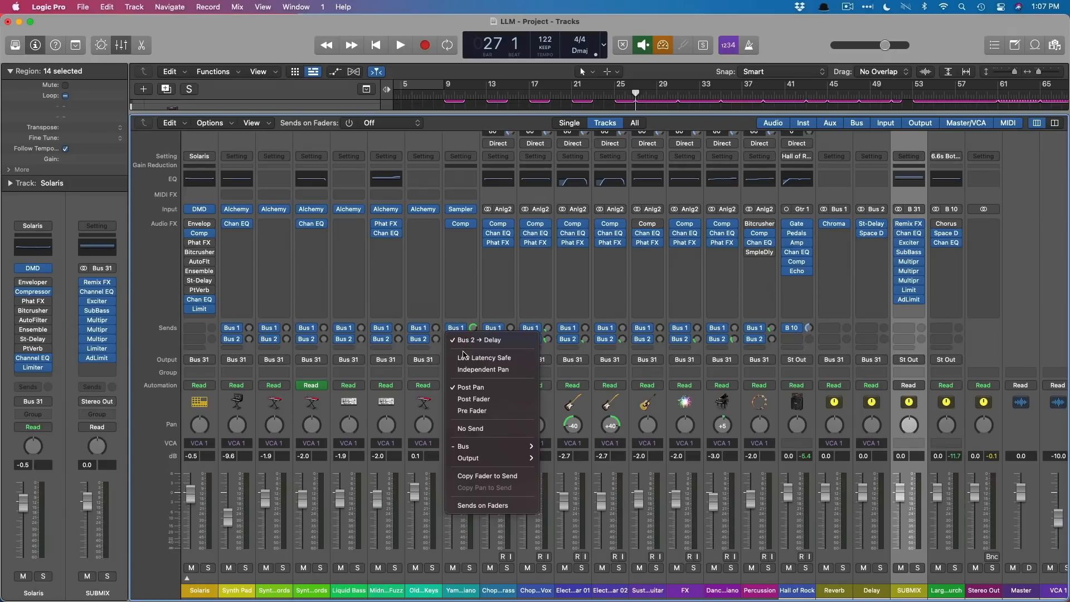
click(461, 328)
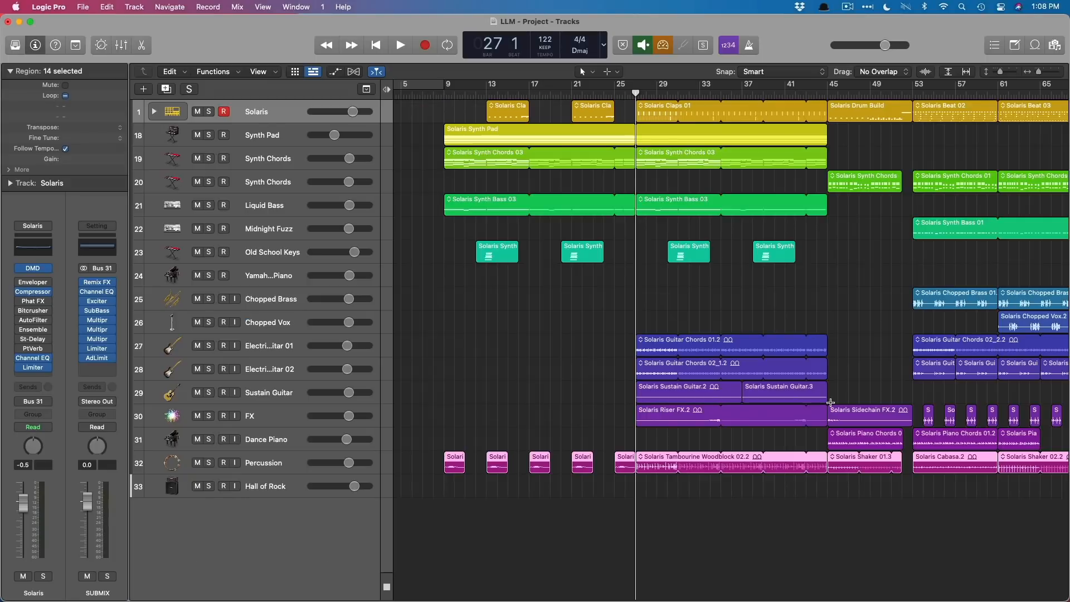
Step: Arm Hall of Rock and record the Hall of Rock#16 region from bar 27
click(224, 486)
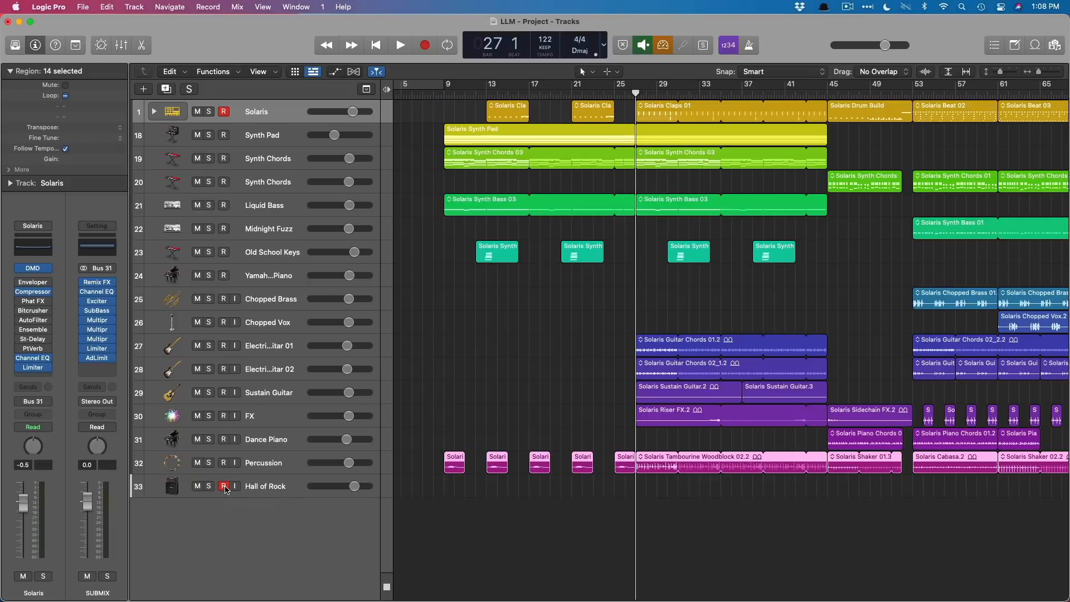
click(400, 45)
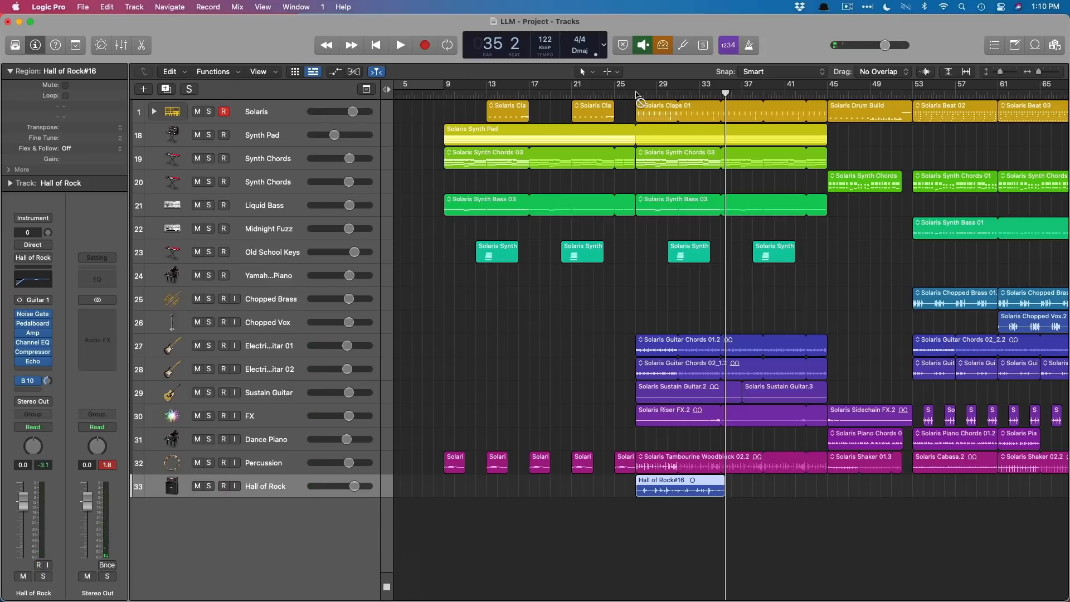
click(223, 485)
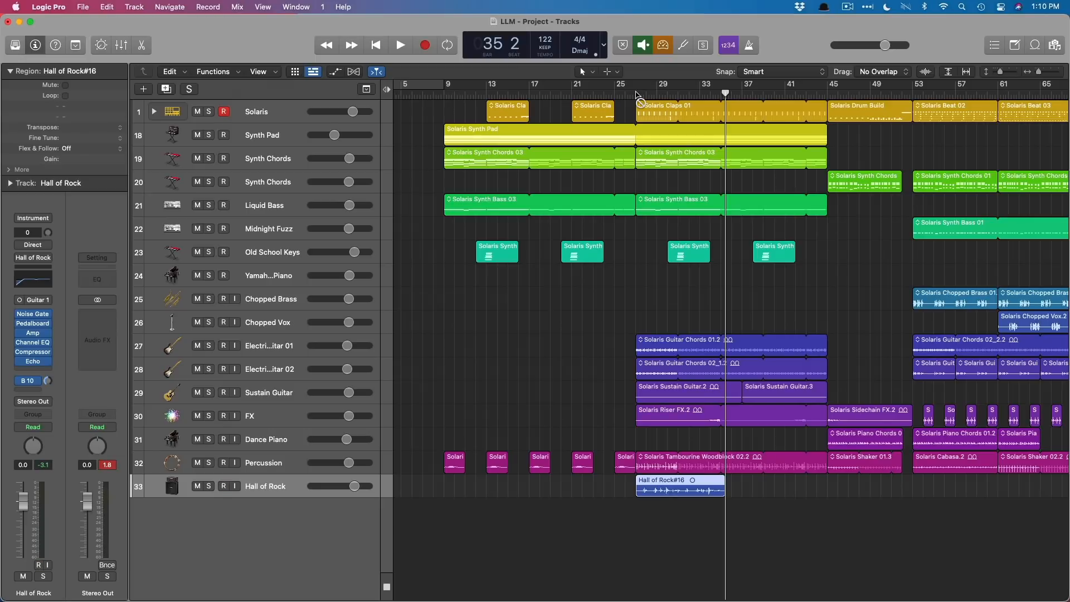
click(222, 486)
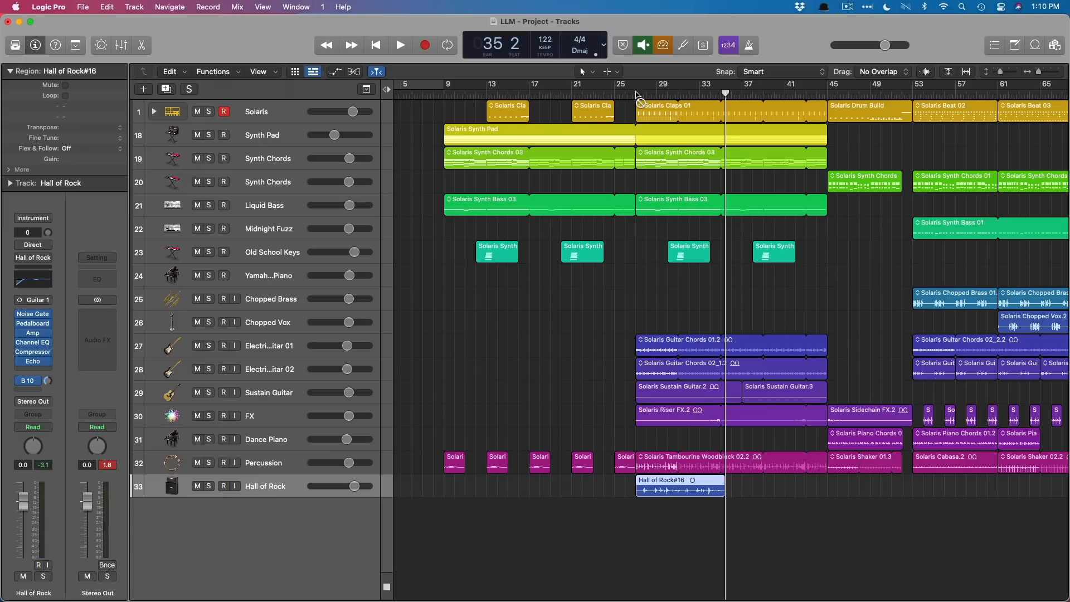
click(223, 486)
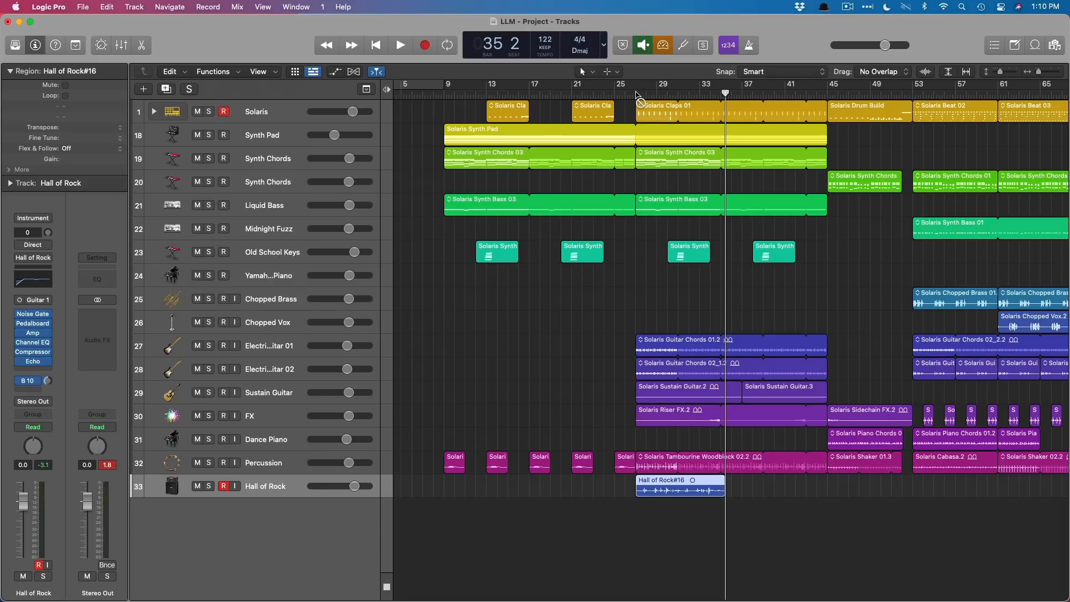